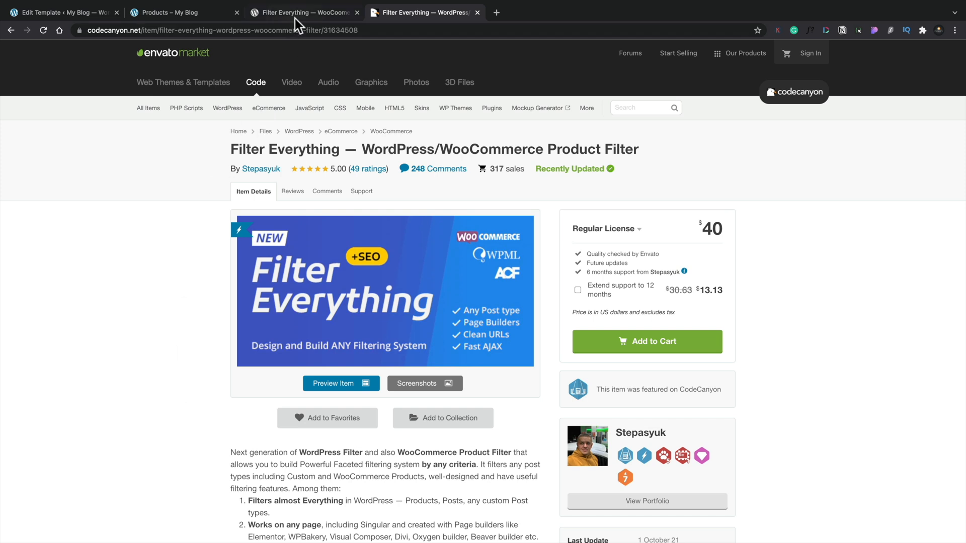
Switch to the WordPress.org Filter Everything tab and scroll to its Description.
click(301, 12)
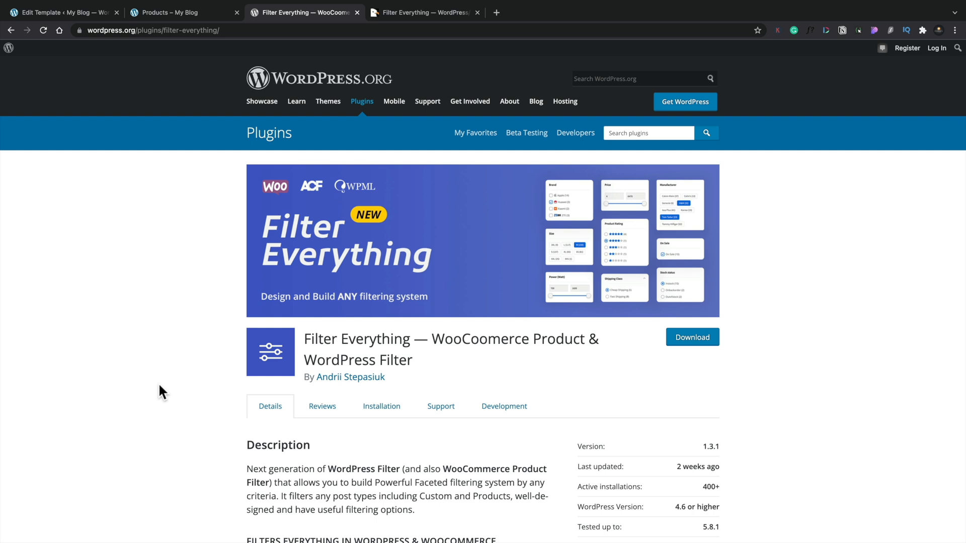
scroll(down, 3)
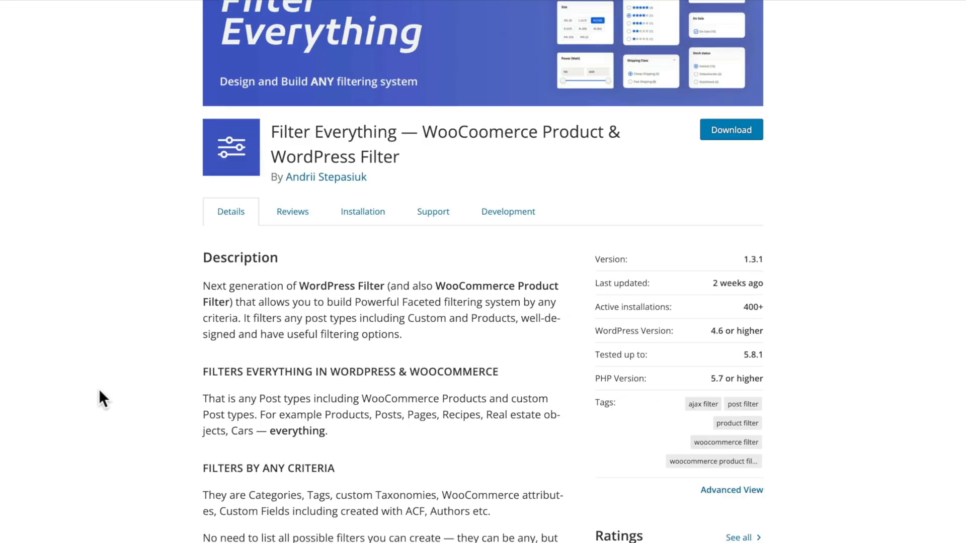
scroll(down, 3)
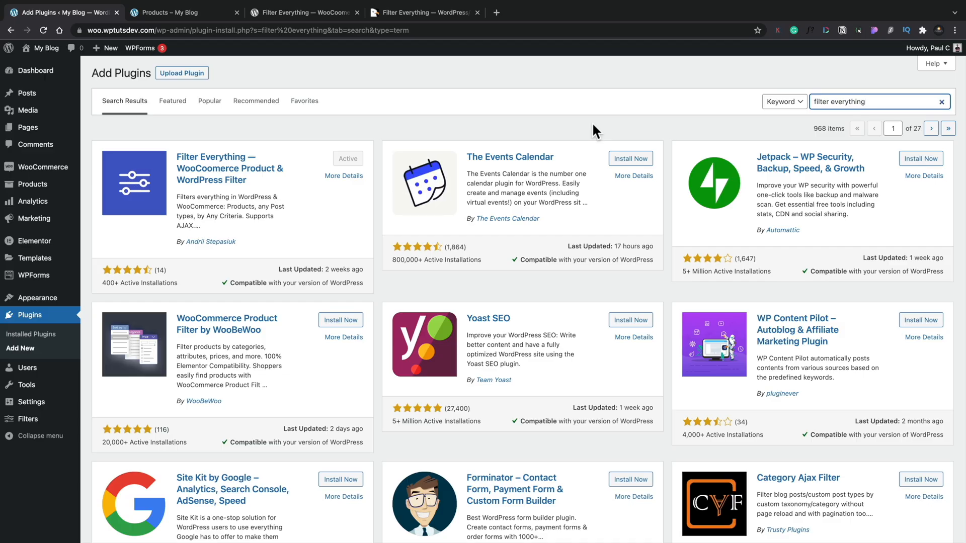
mouse_move(253, 125)
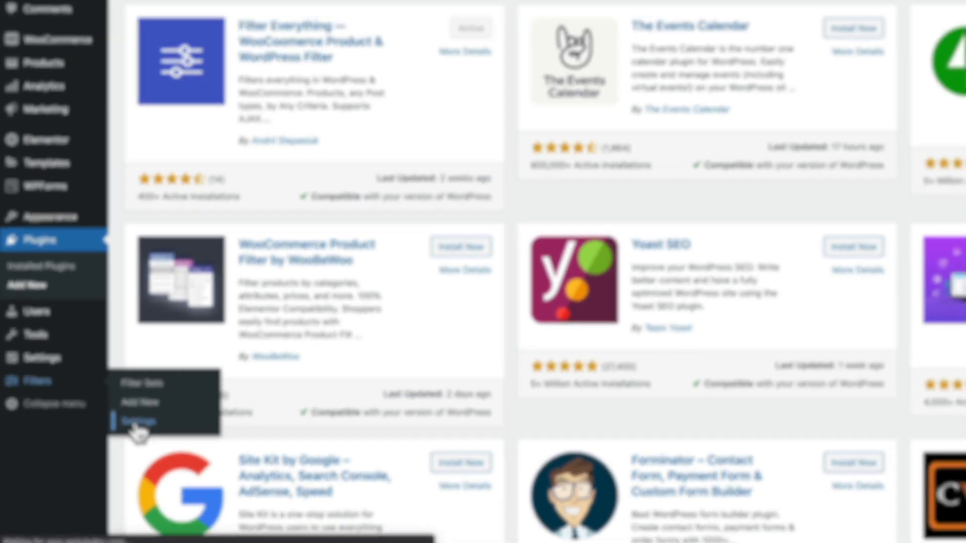
In Filter Everything settings, uncheck 'Try to use AJAX' on the General tab.
click(137, 421)
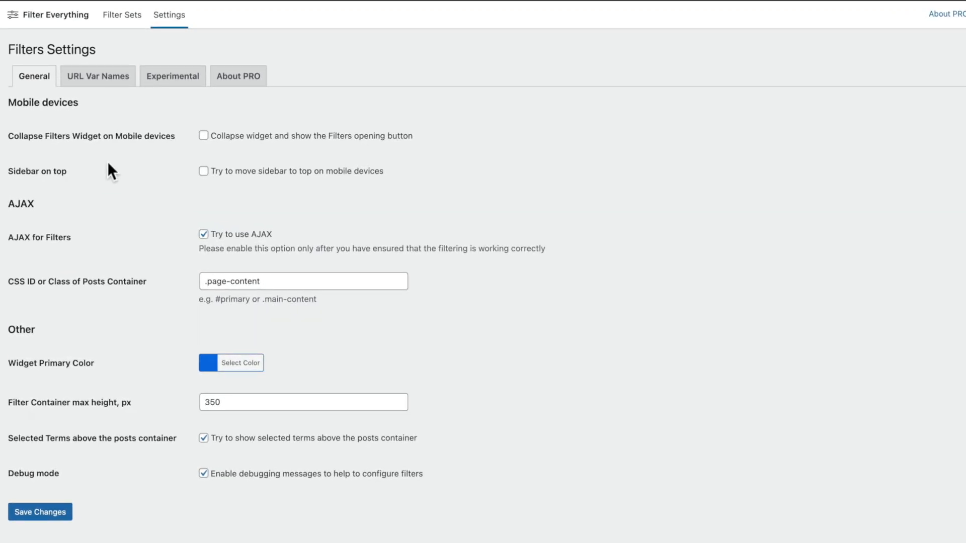
mouse_move(203, 234)
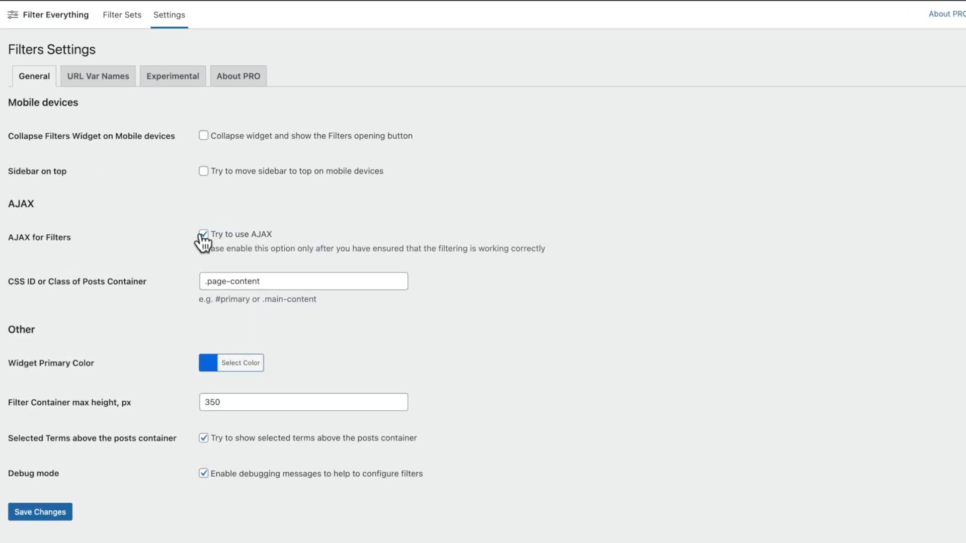
click(202, 234)
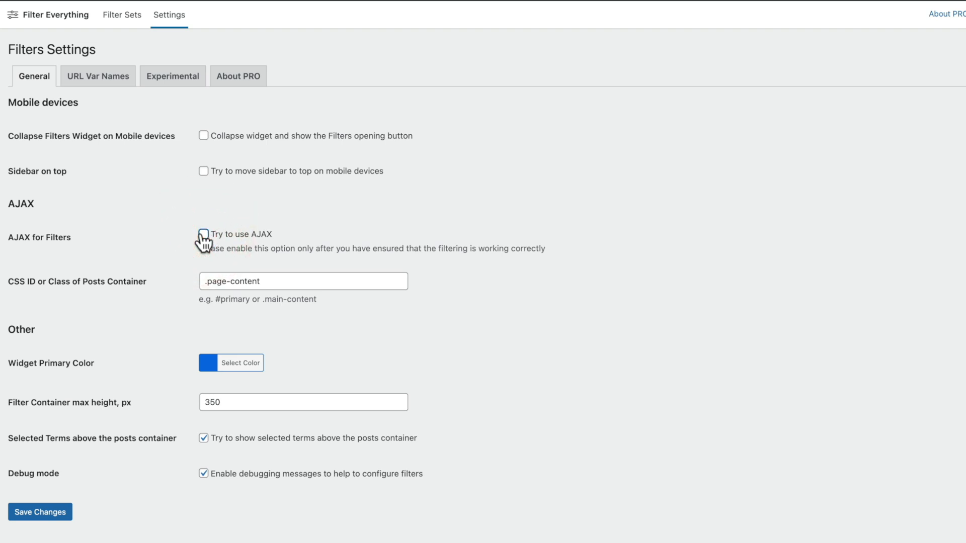
mouse_move(156, 239)
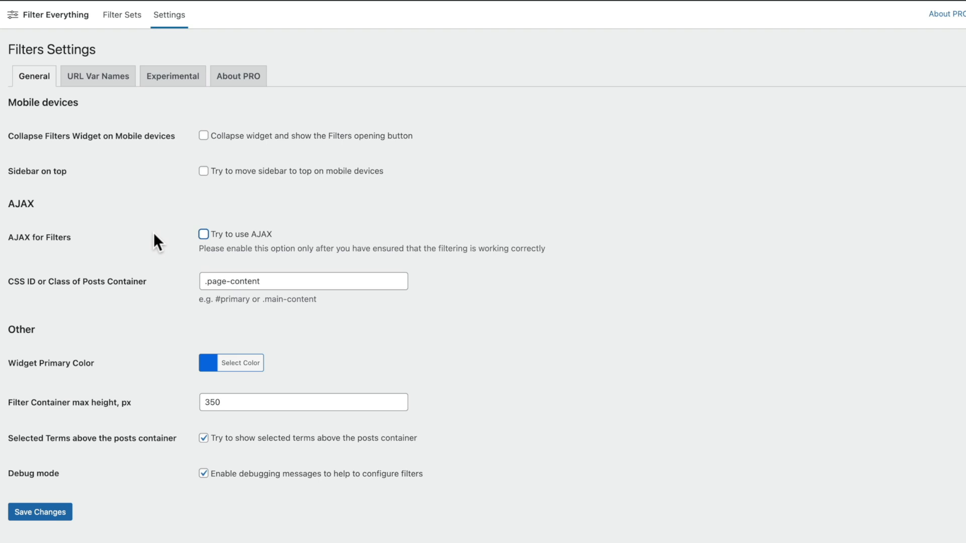
mouse_move(157, 247)
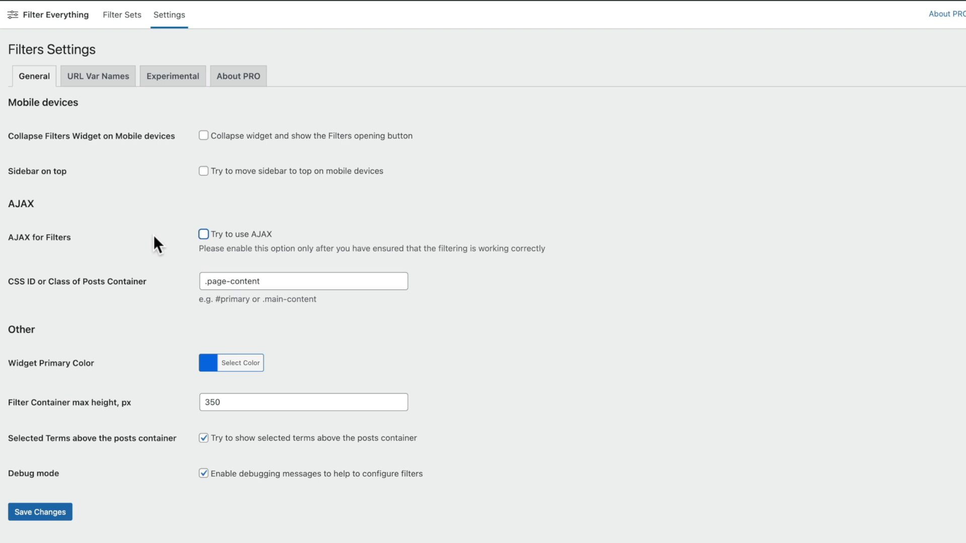
mouse_move(178, 261)
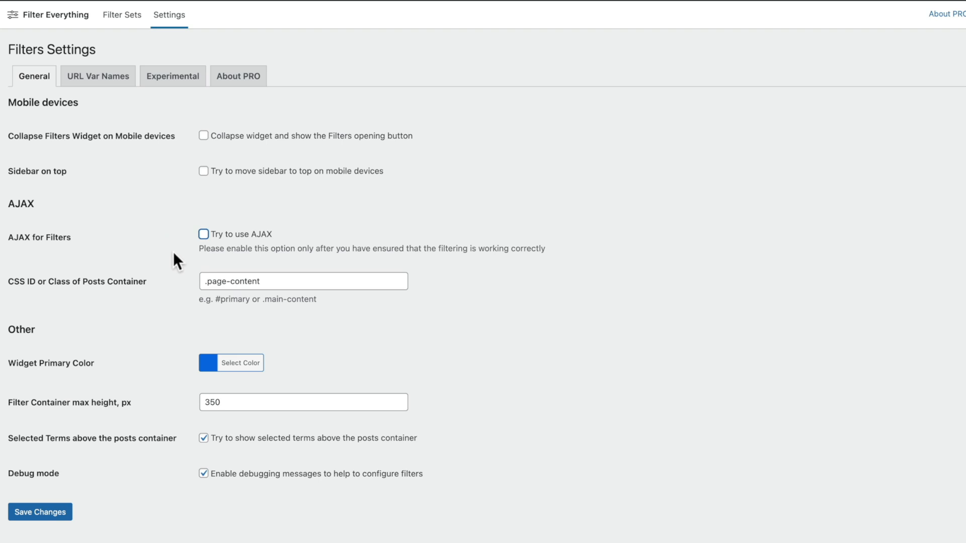
mouse_move(150, 219)
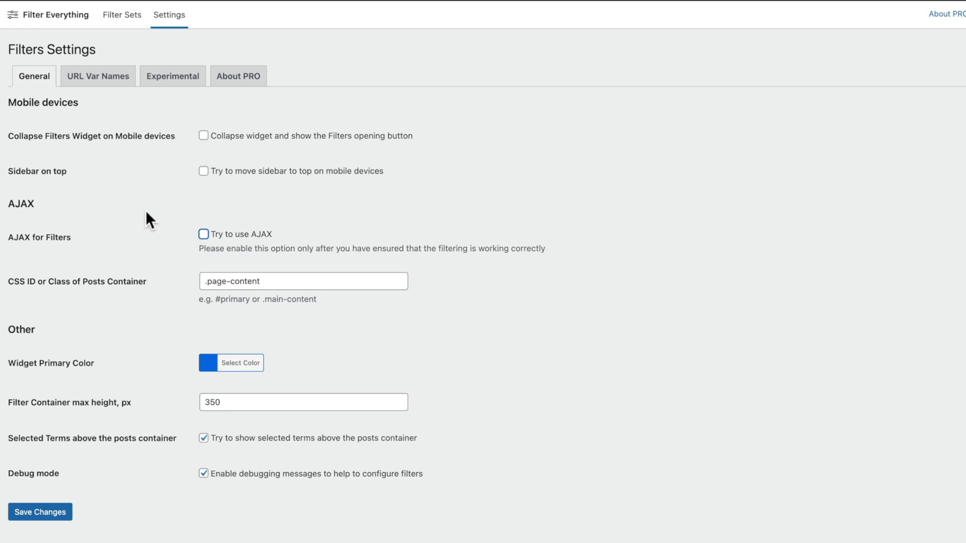
mouse_move(174, 156)
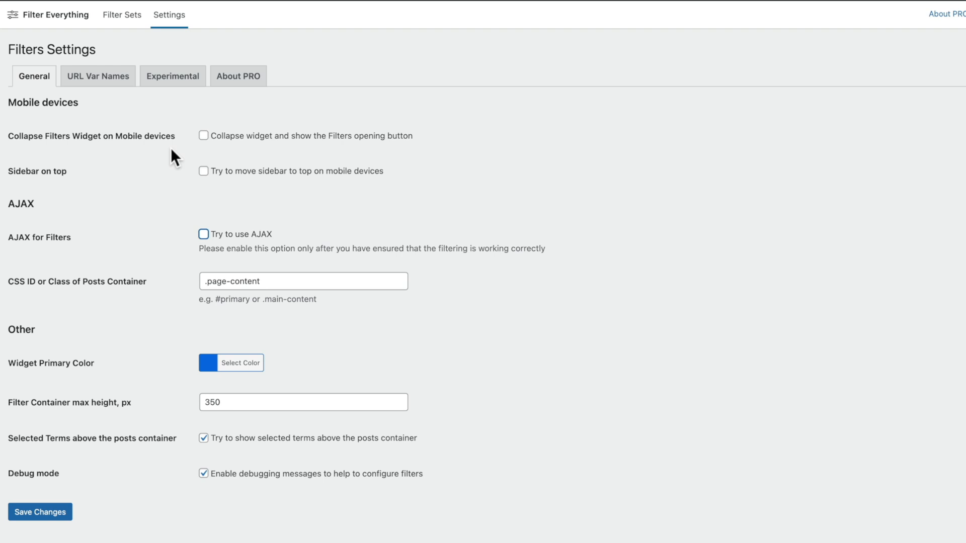
mouse_move(112, 92)
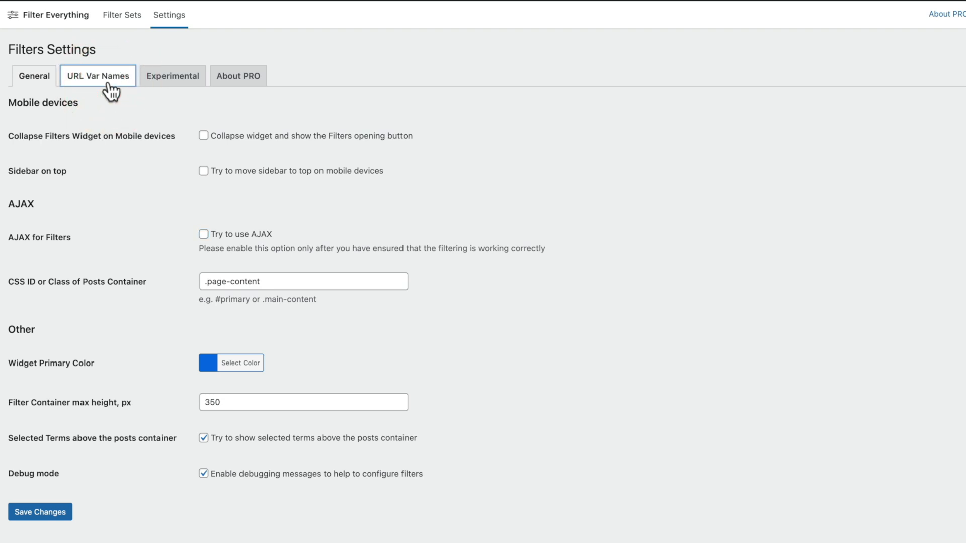
Check the URL Var Names settings, then view the Experimental settings tab.
click(97, 76)
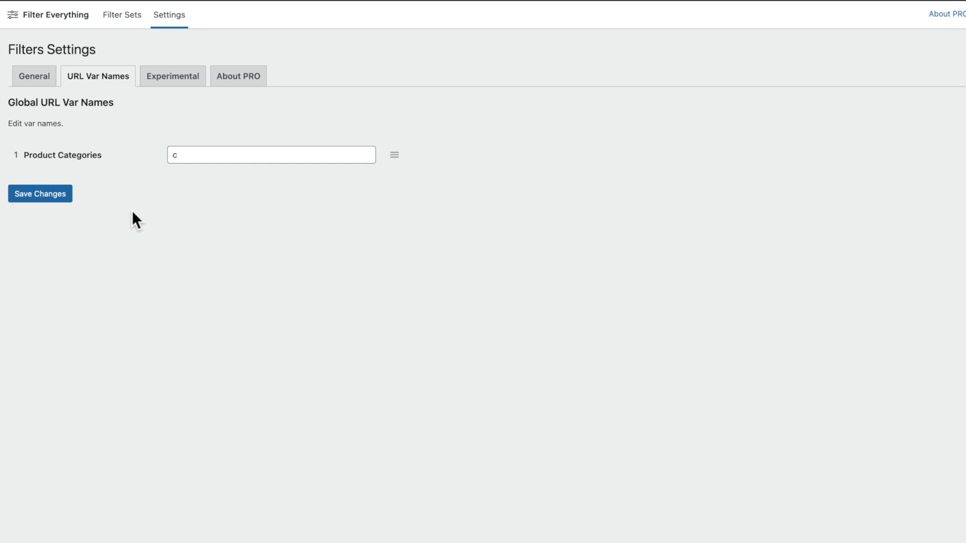
mouse_move(133, 222)
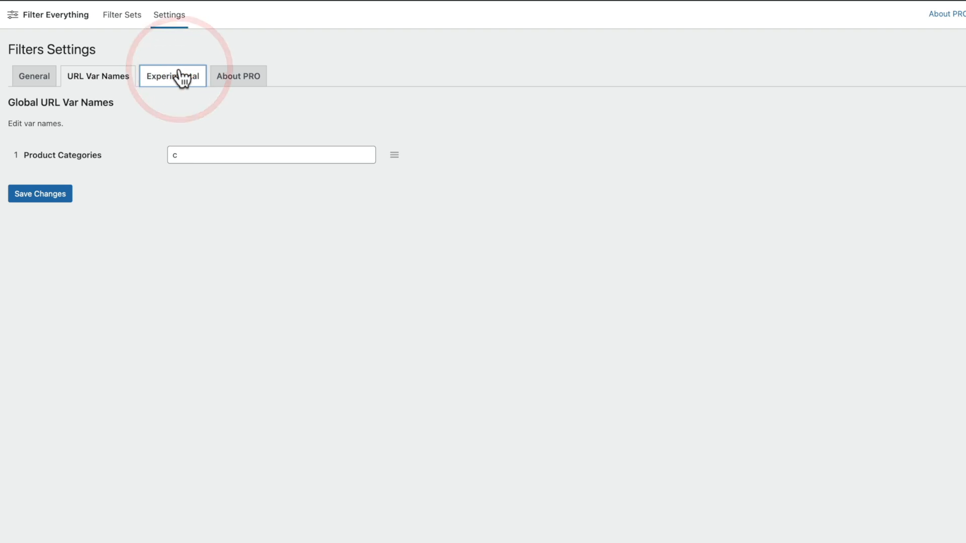
click(173, 76)
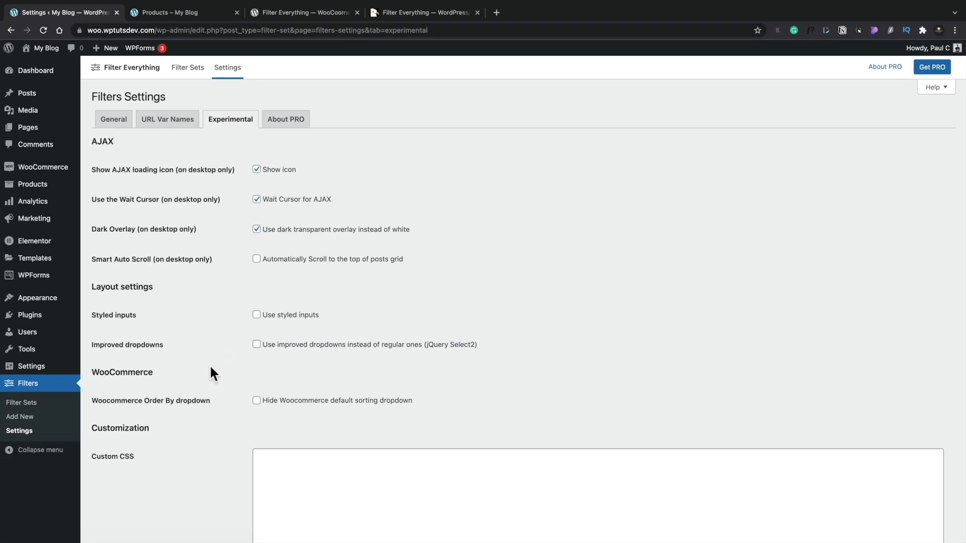
mouse_move(21, 402)
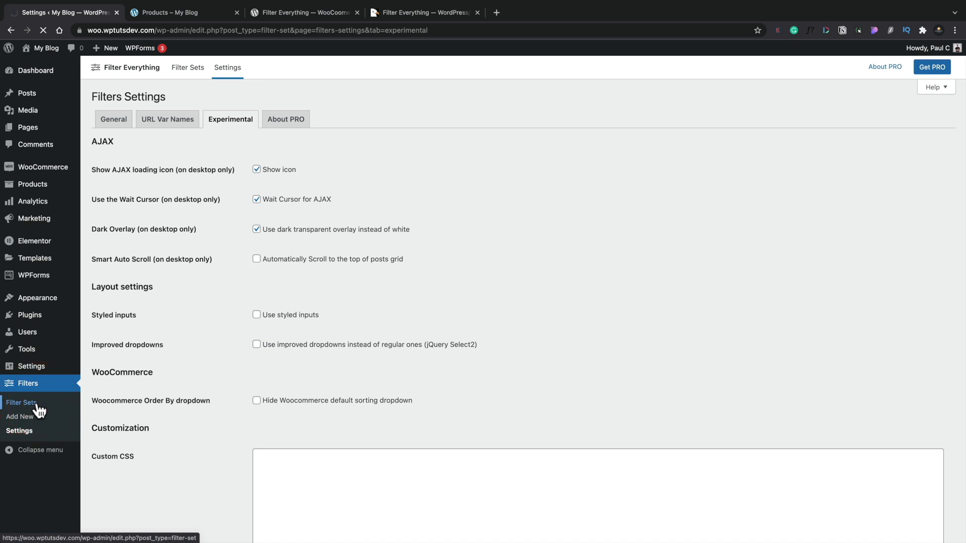
Move the WC Filters filter set to the Trash from Filter Sets.
click(22, 402)
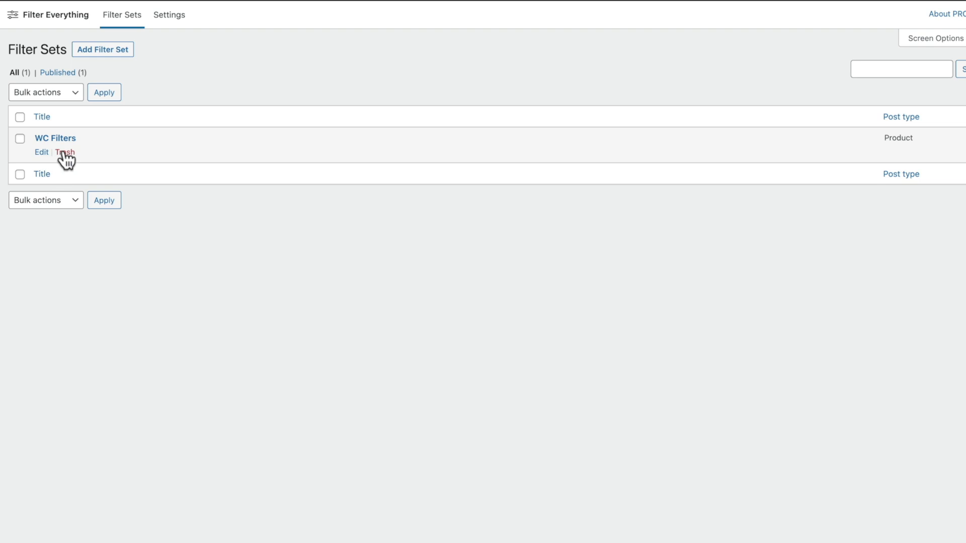
click(64, 152)
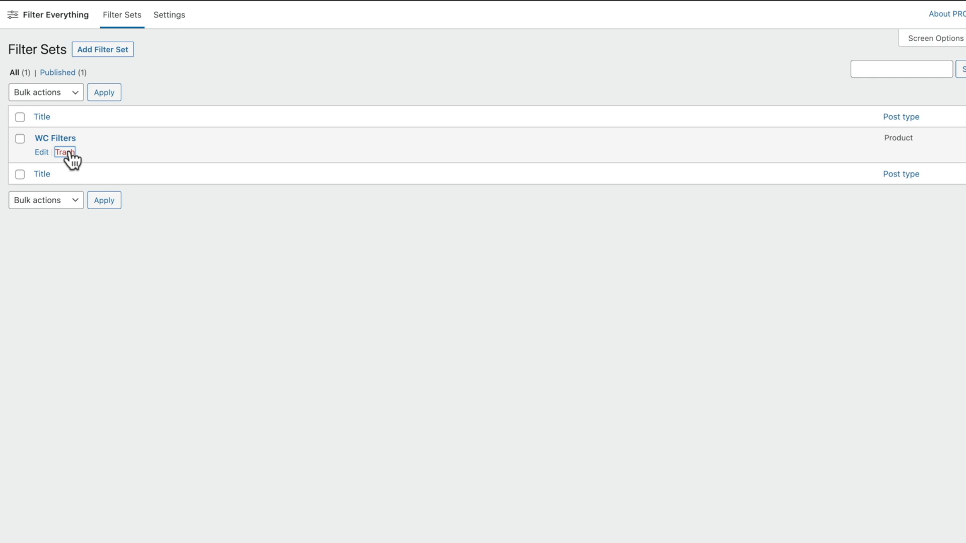
click(63, 151)
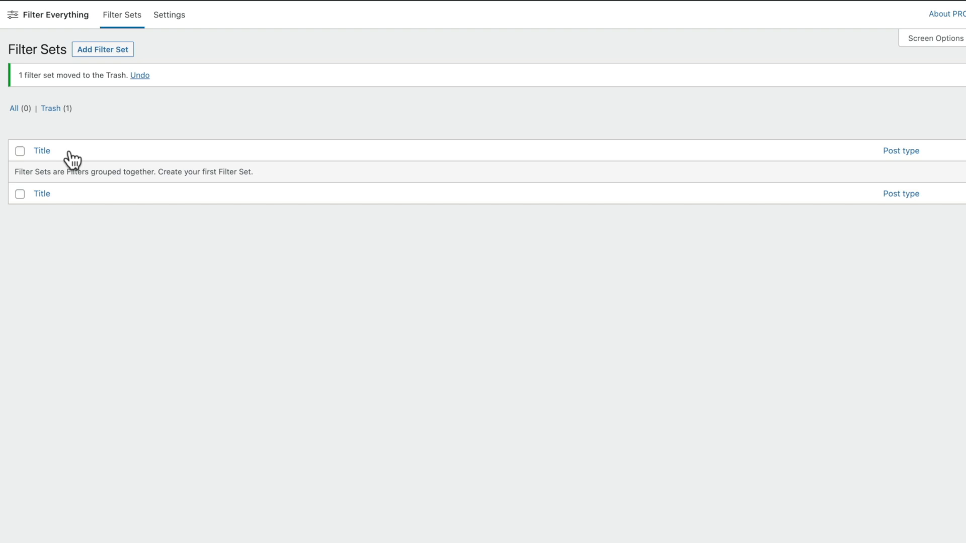
mouse_move(90, 118)
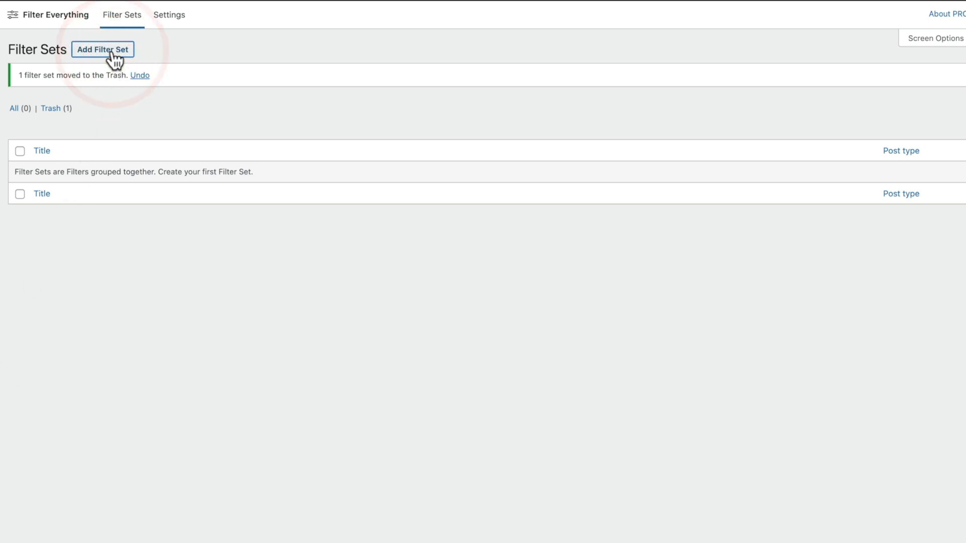
Create a new filter set titled 'Shop Filters' that filters Product posts.
click(102, 49)
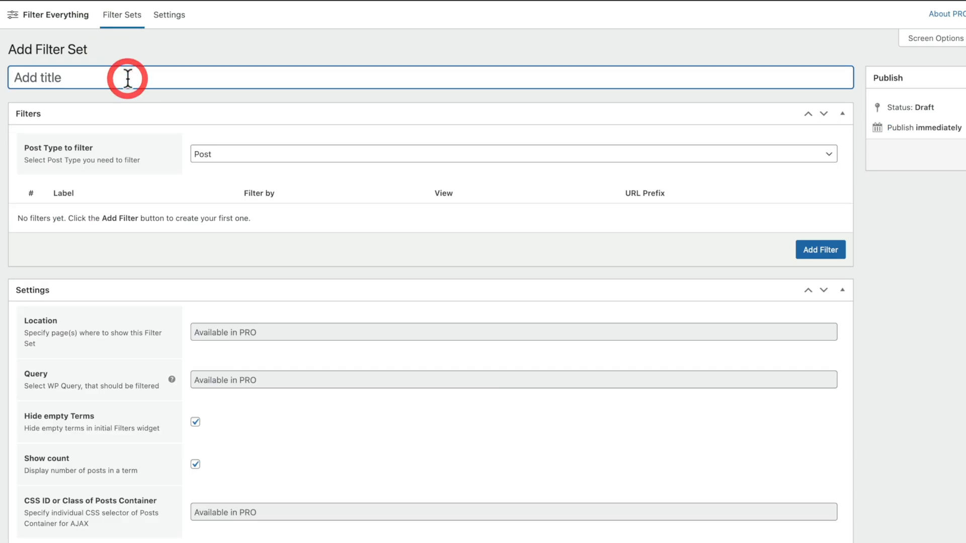
text(Shop F)
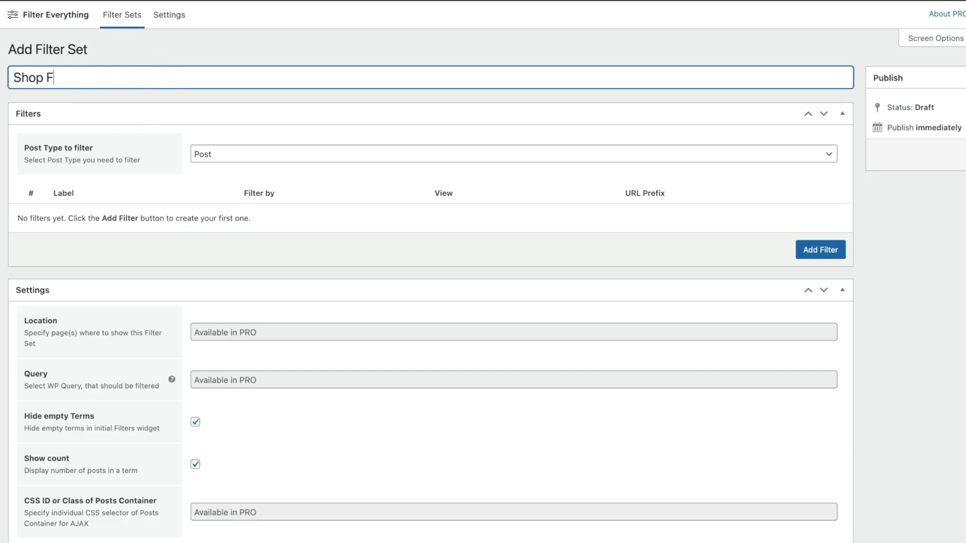
text(ilters)
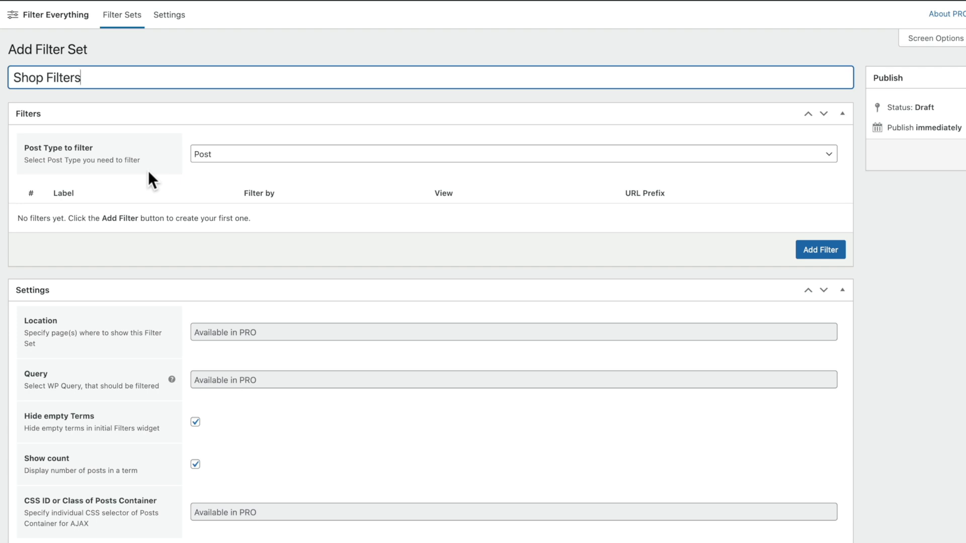
mouse_move(148, 250)
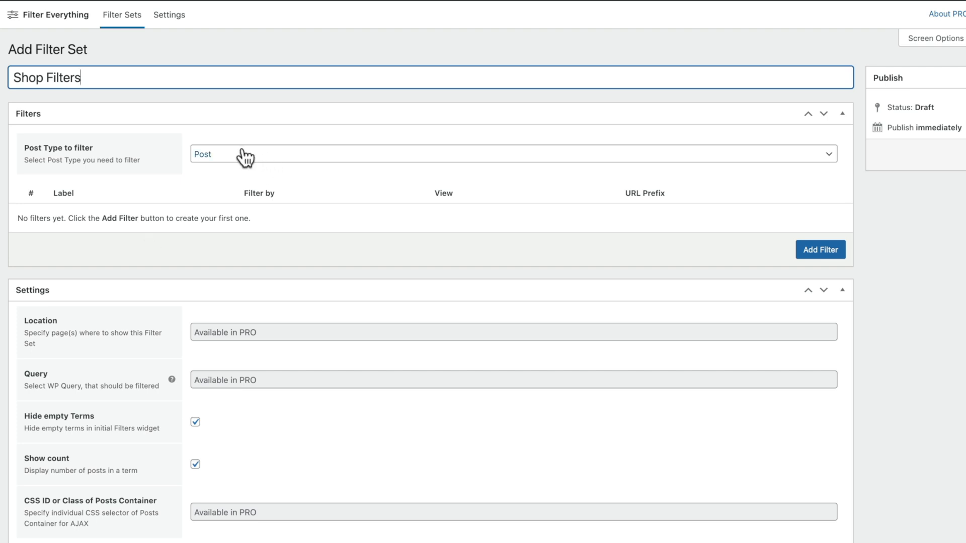
mouse_move(233, 160)
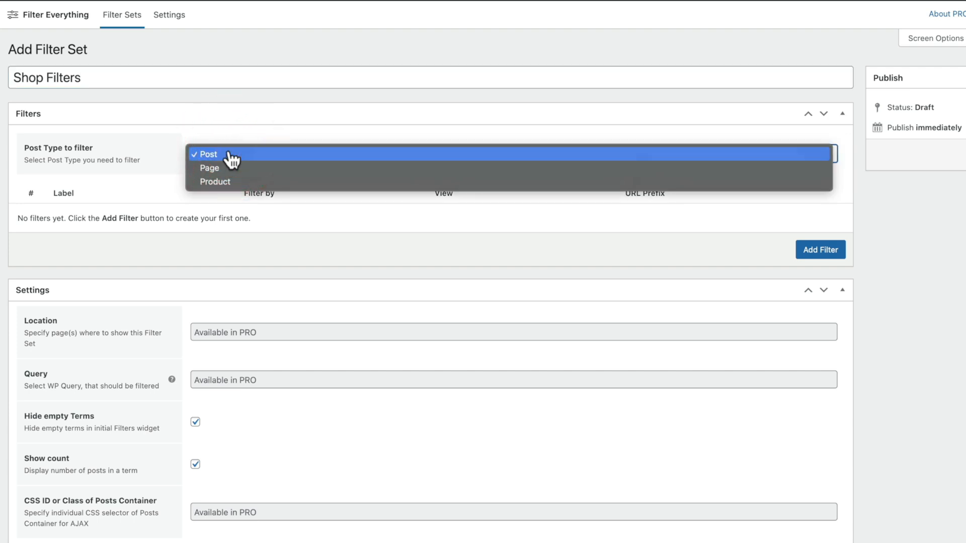
mouse_move(228, 178)
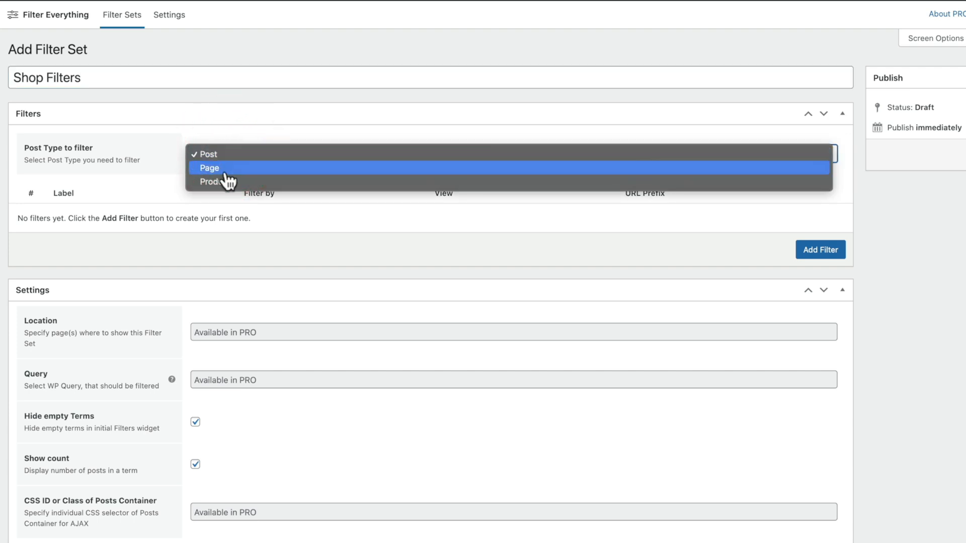
click(209, 181)
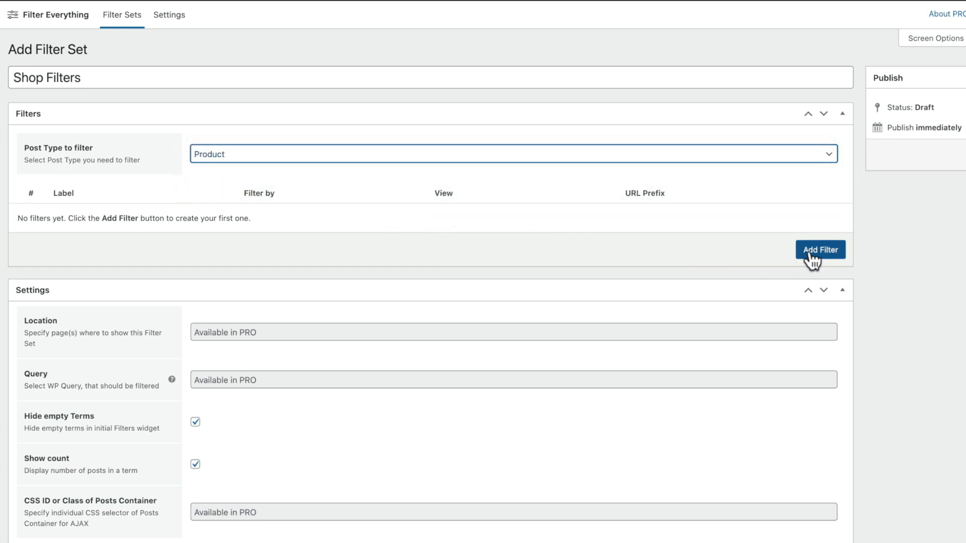
Add a 'Categories' filter by Product Categories, displayed as checkboxes.
click(820, 249)
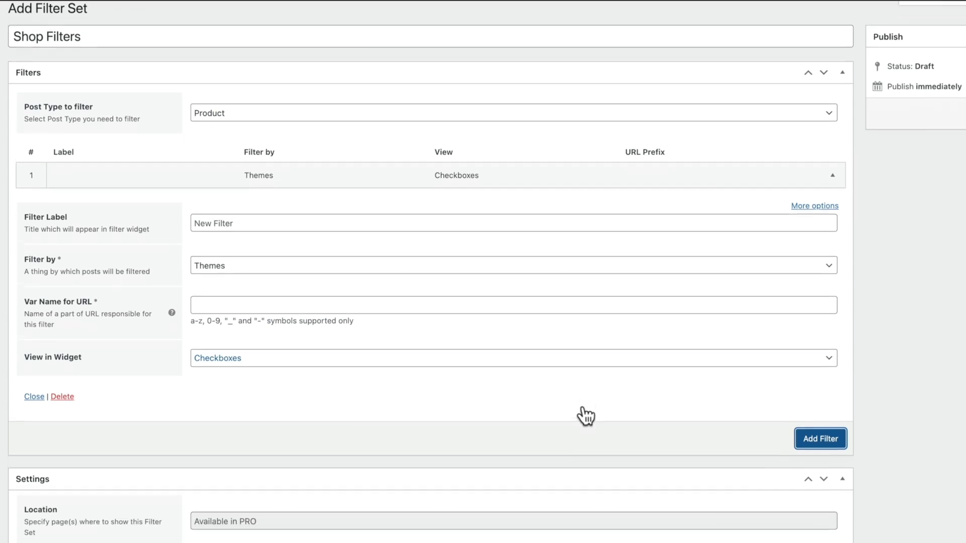
scroll(down, 3)
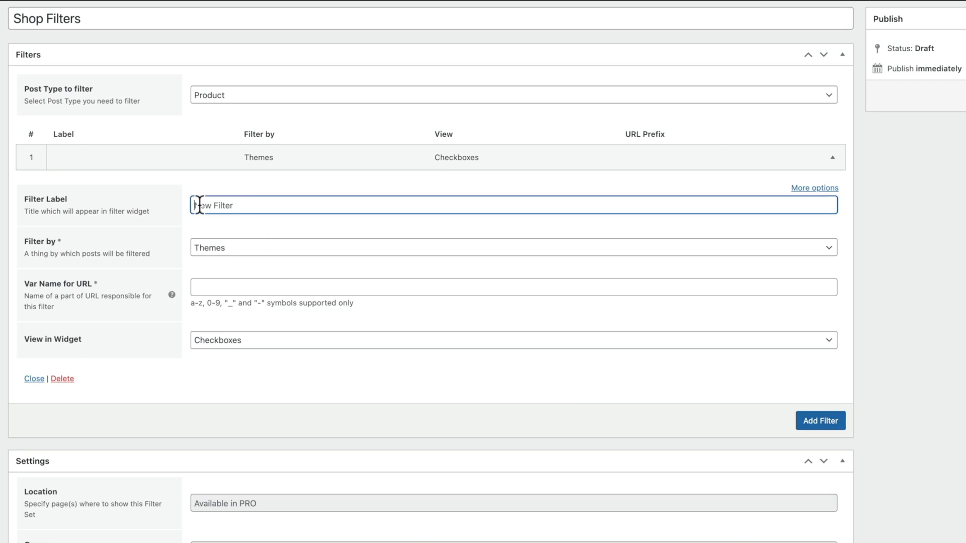
text(Cate)
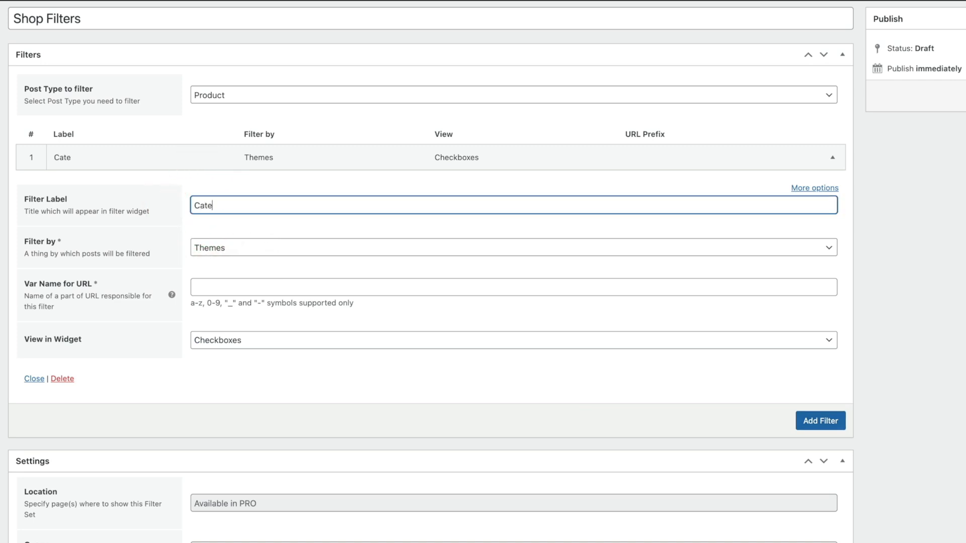
click(513, 247)
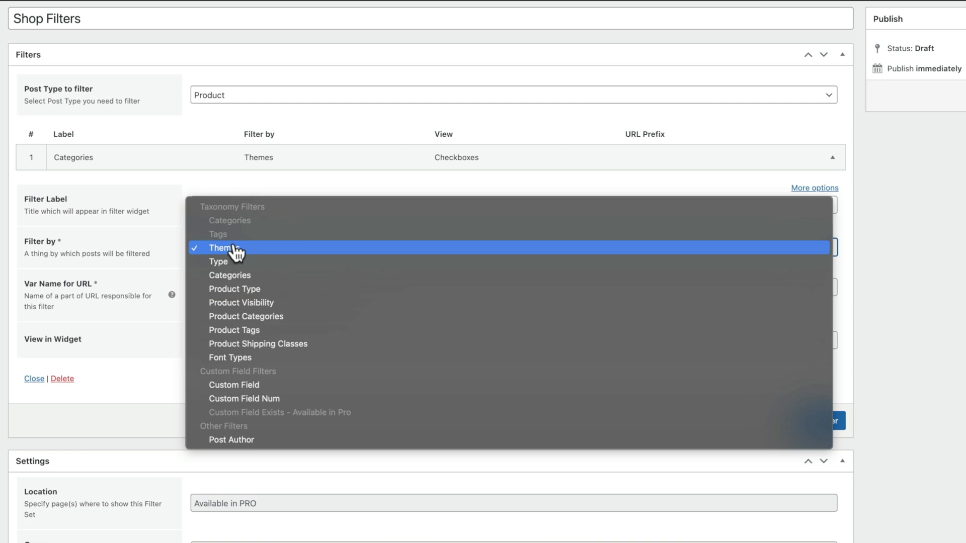
mouse_move(246, 316)
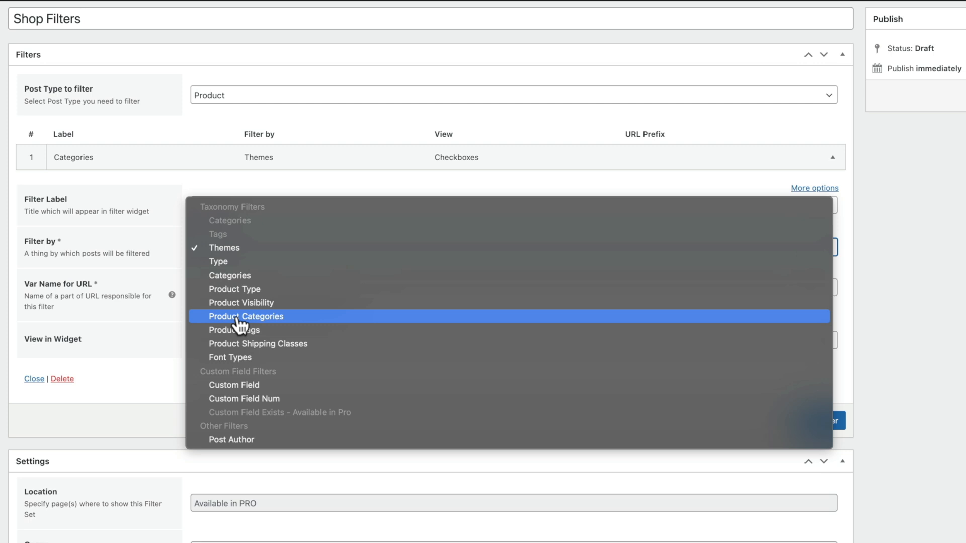
mouse_move(239, 333)
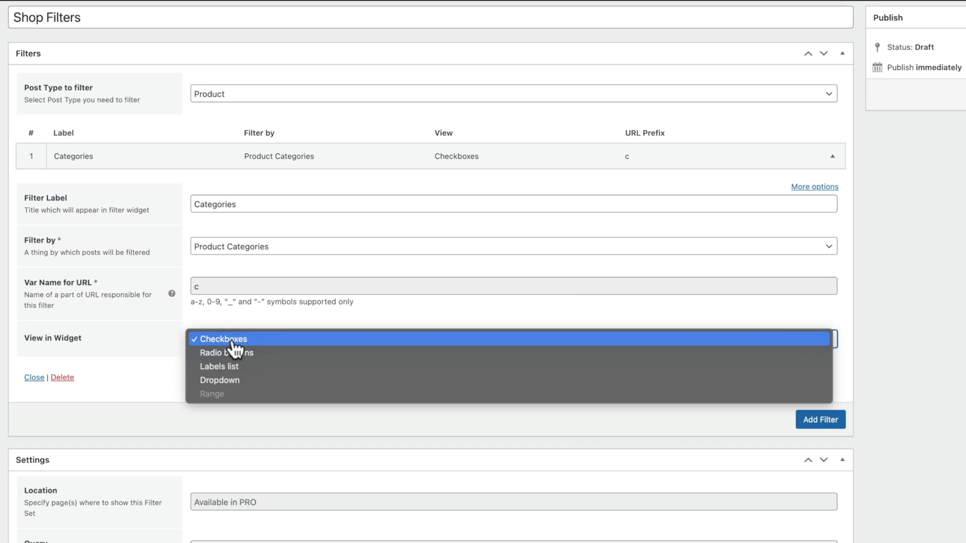
mouse_move(200, 356)
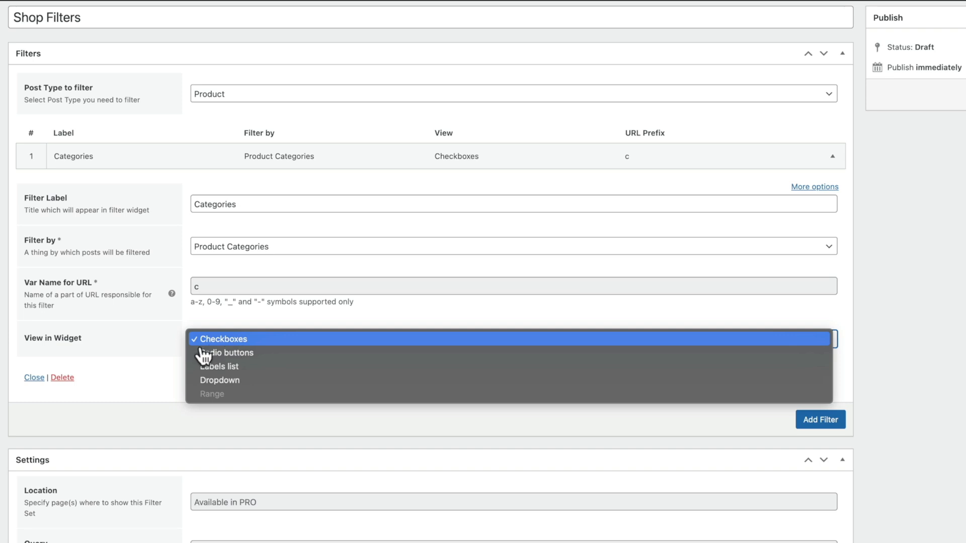
click(222, 338)
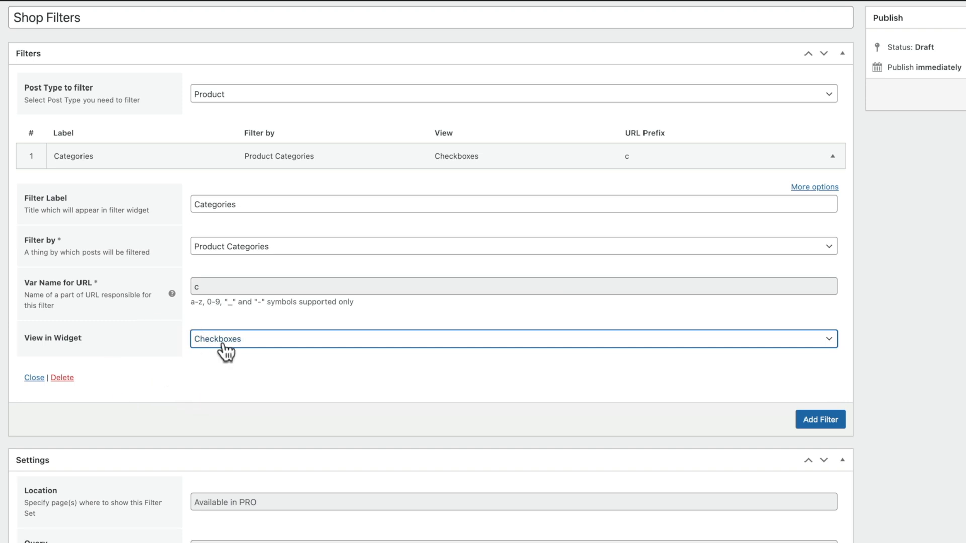
click(513, 338)
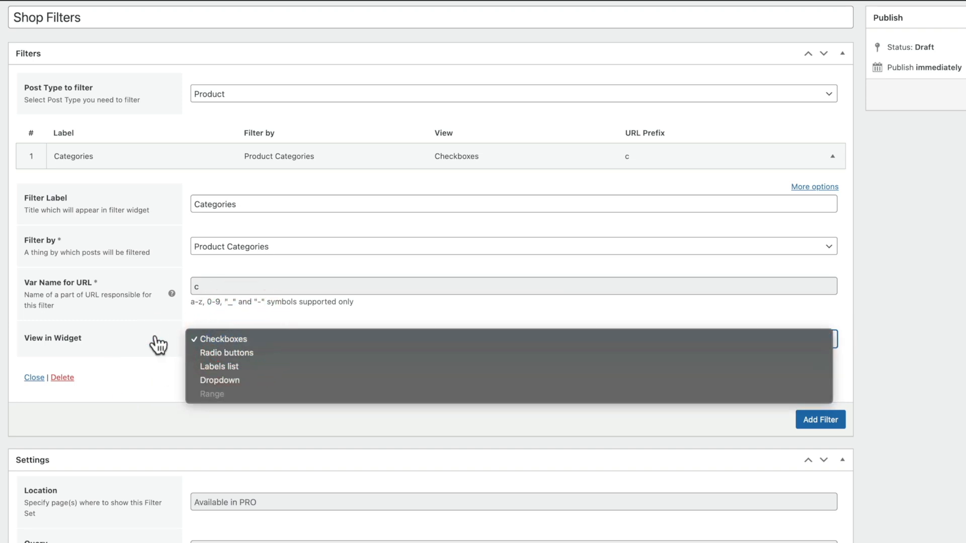
click(223, 338)
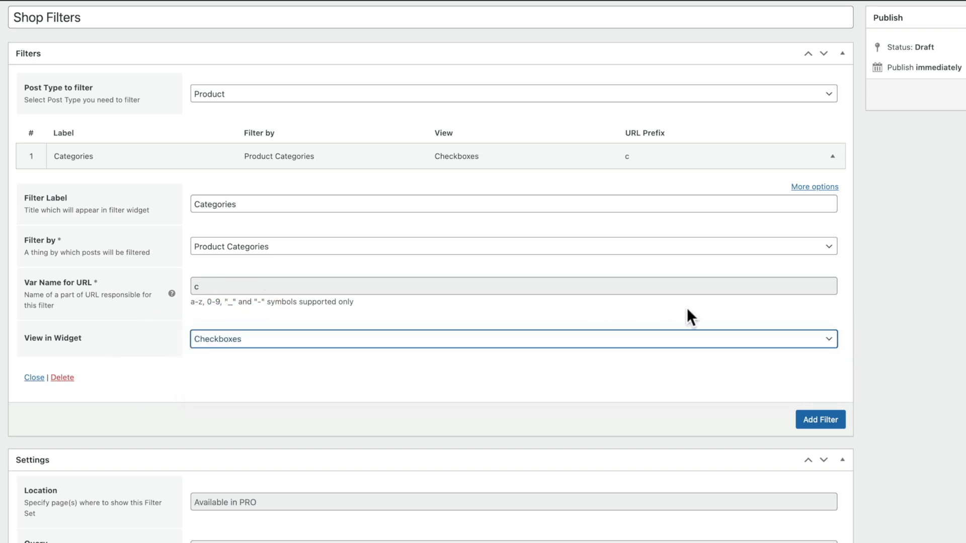
mouse_move(814, 186)
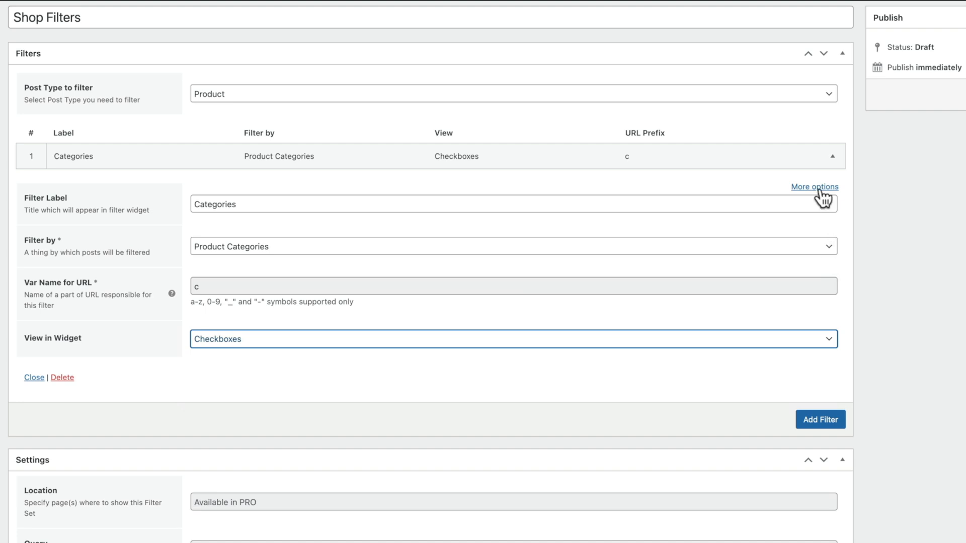
click(812, 187)
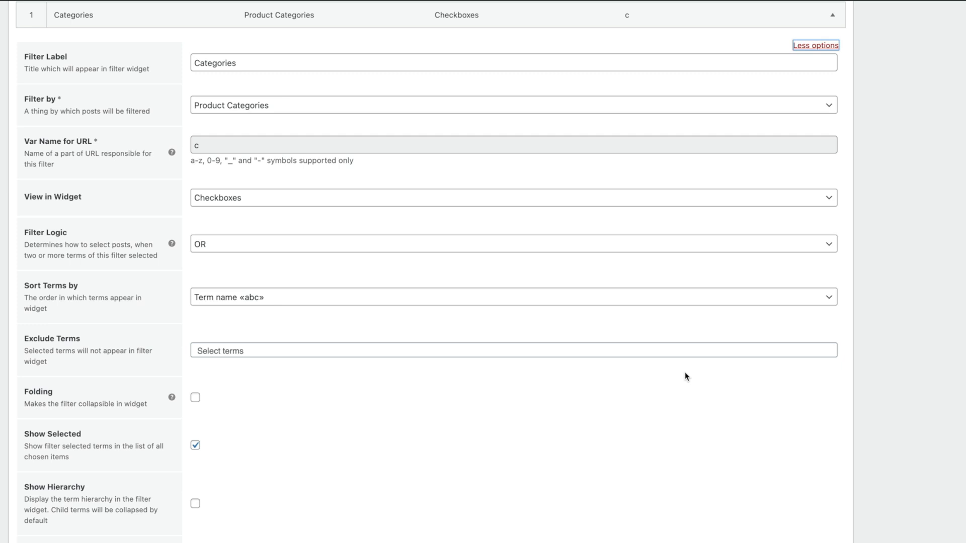
scroll(down, 3)
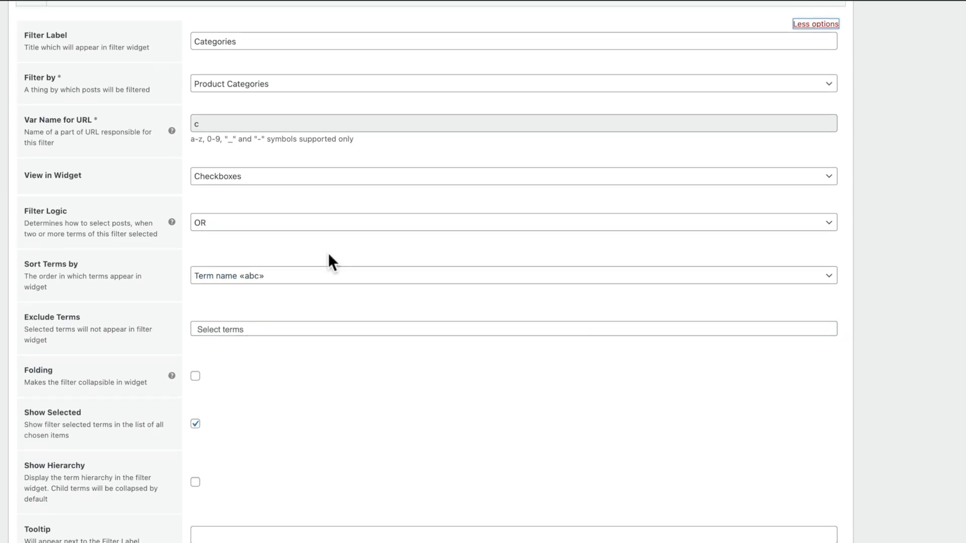
click(513, 222)
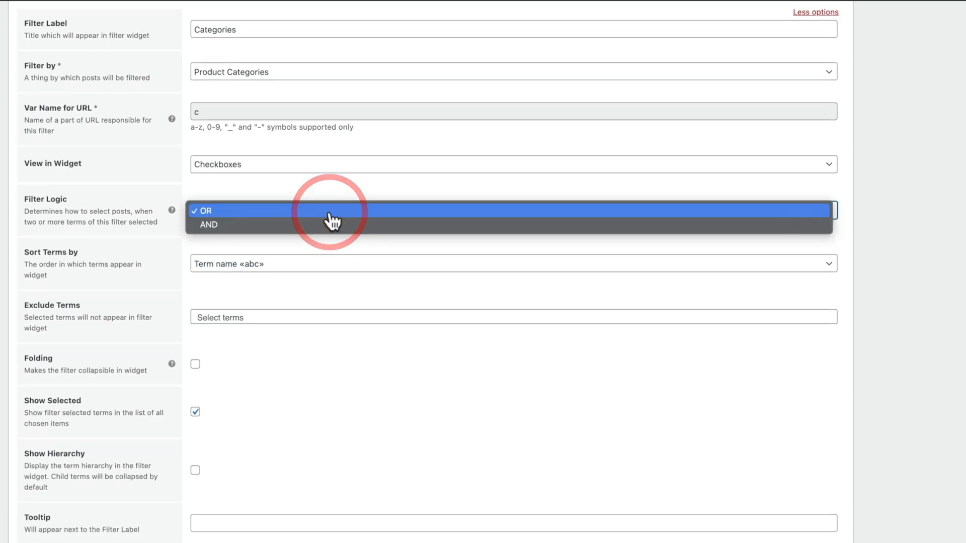
click(206, 211)
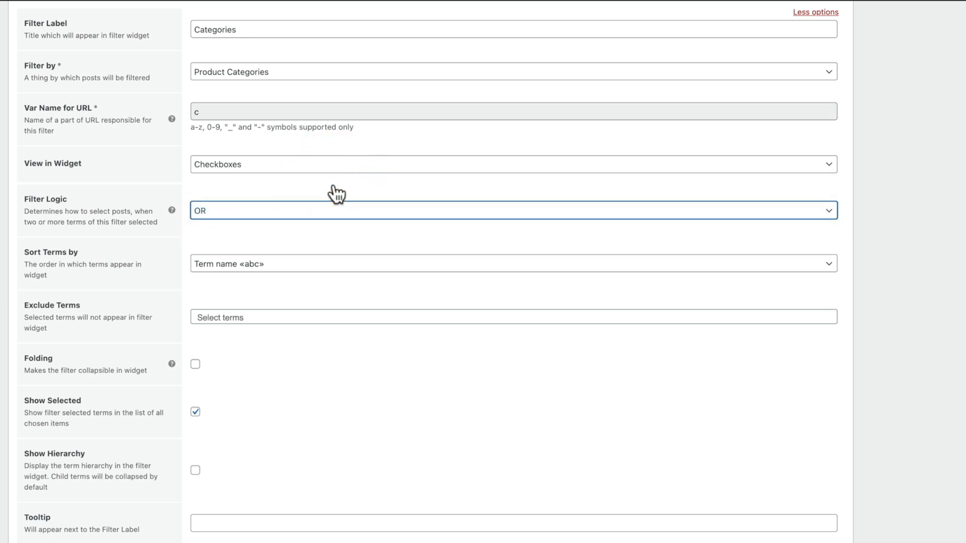
mouse_move(254, 248)
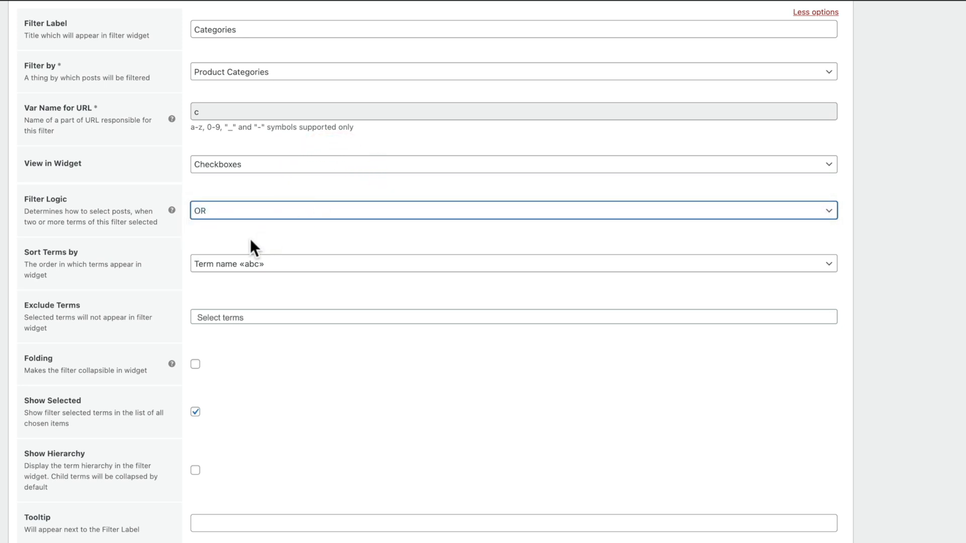
click(513, 264)
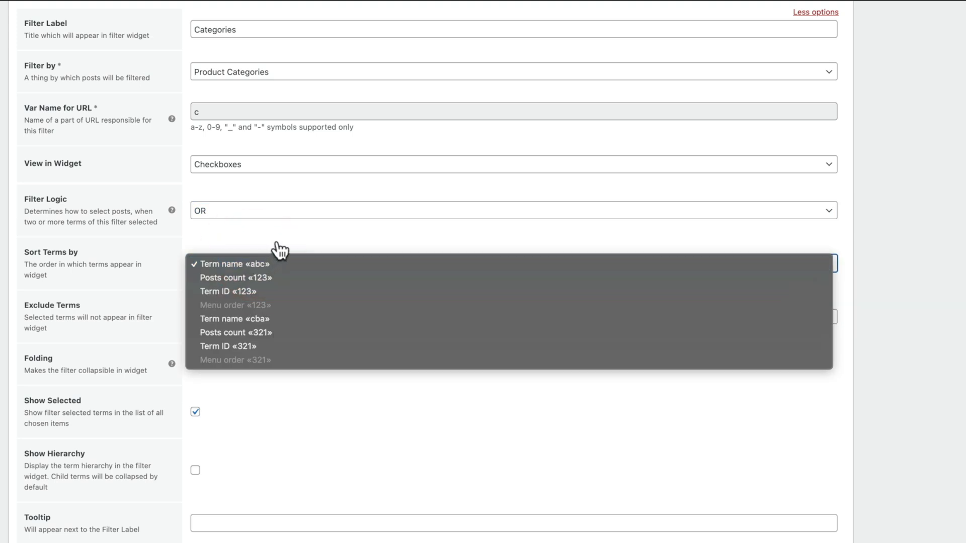
click(235, 263)
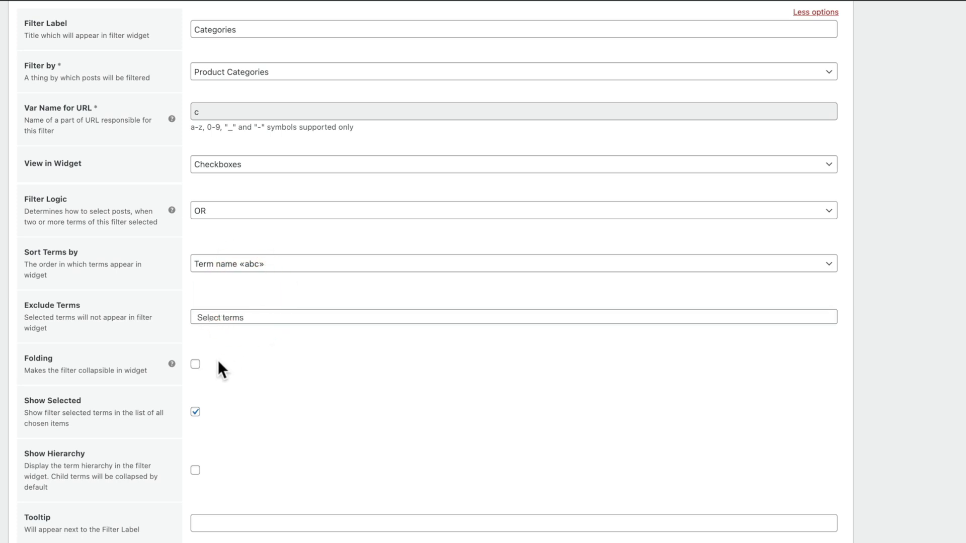
scroll(down, 3)
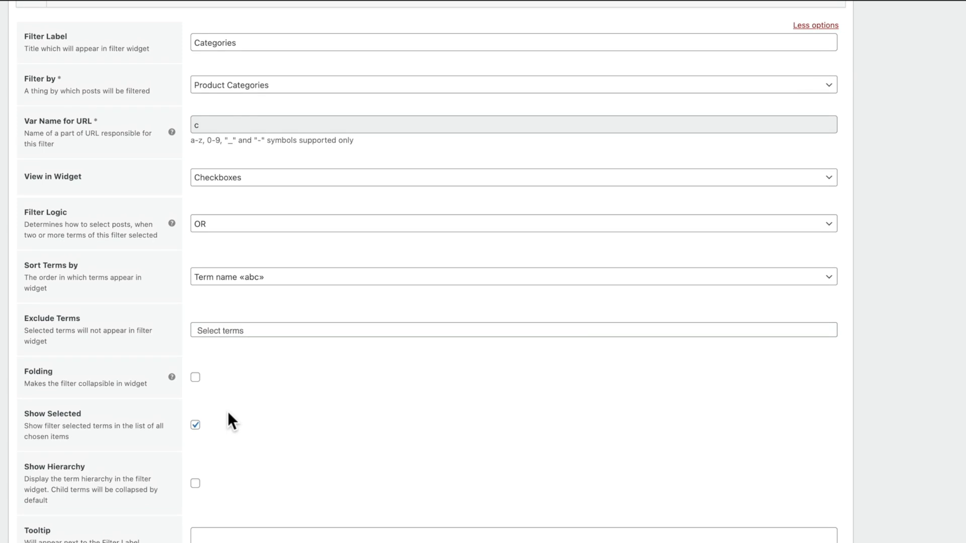
mouse_move(172, 377)
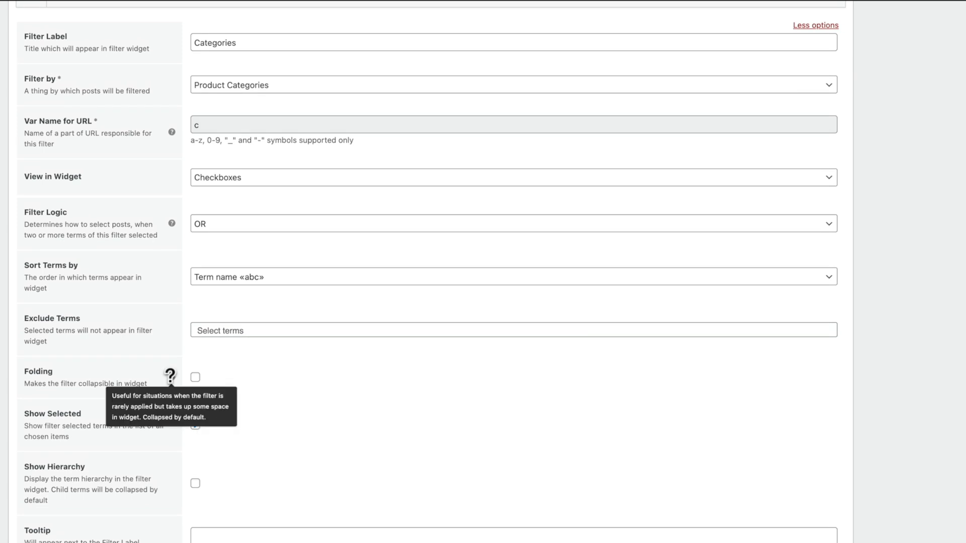
mouse_move(356, 417)
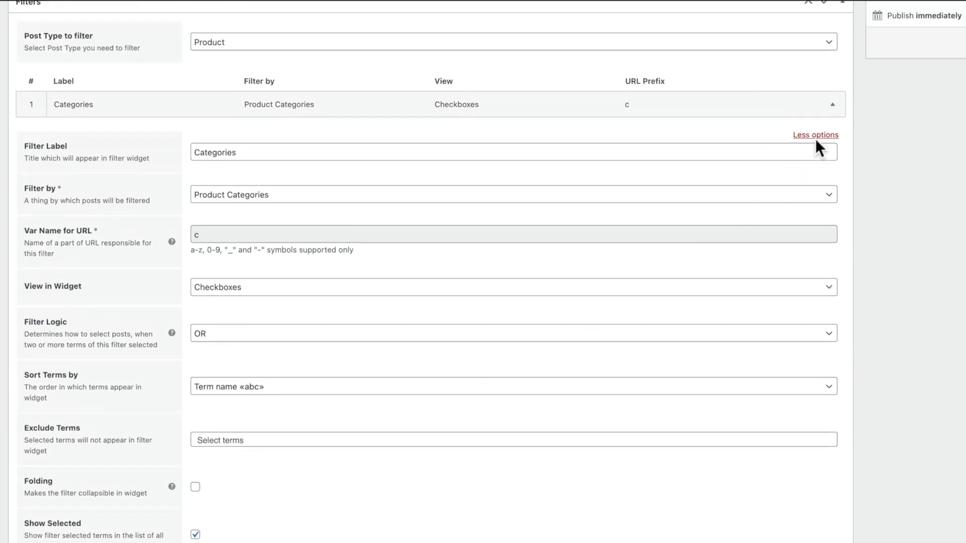
click(815, 135)
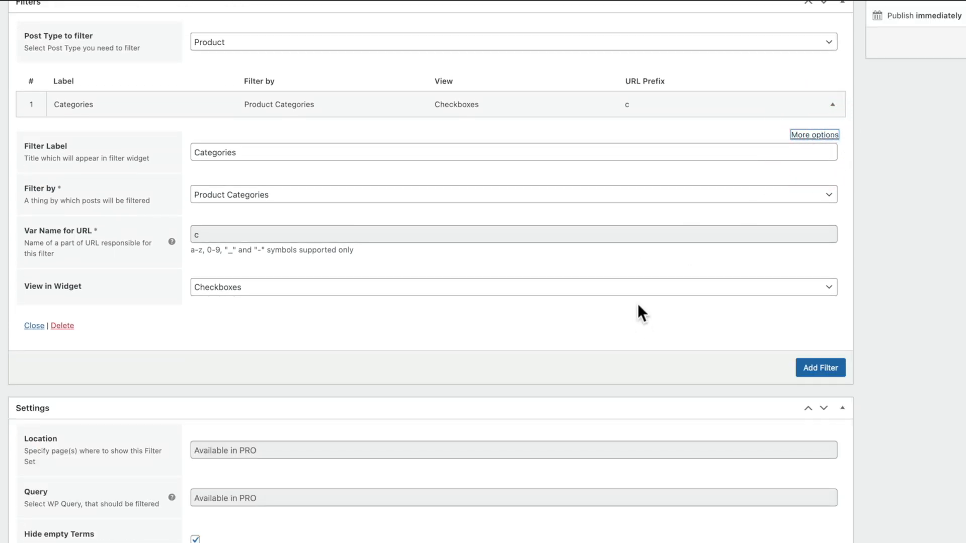
Collapse the Categories filter's settings panel to its summary row.
scroll(down, 3)
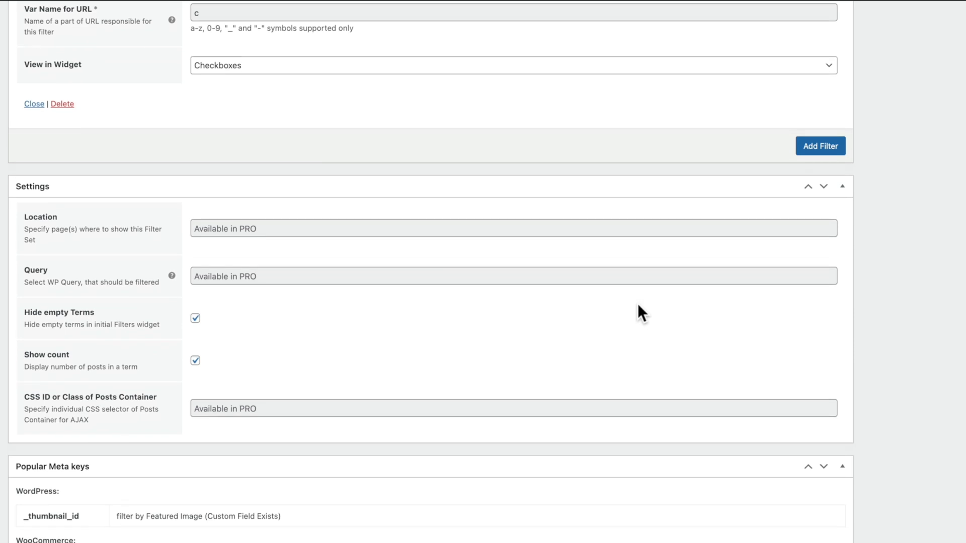
mouse_move(376, 313)
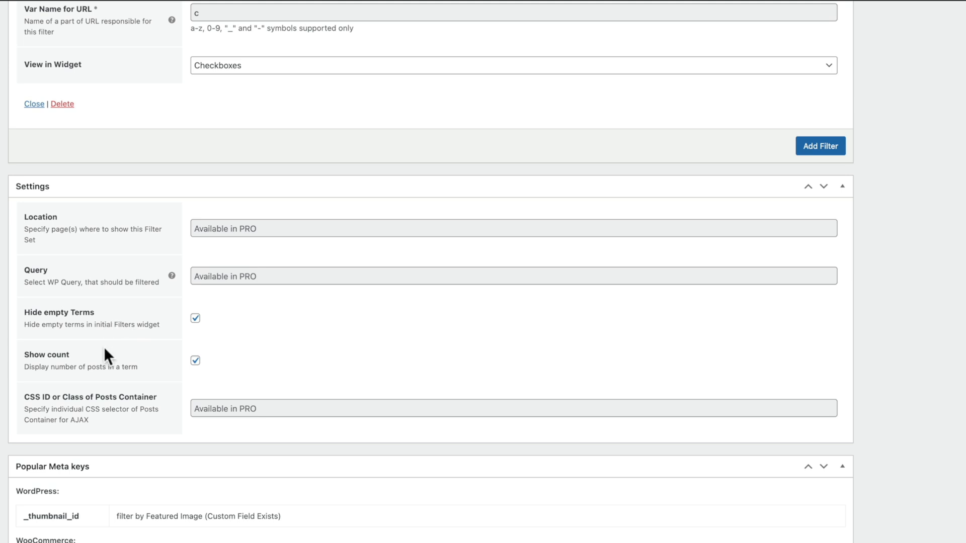
mouse_move(382, 334)
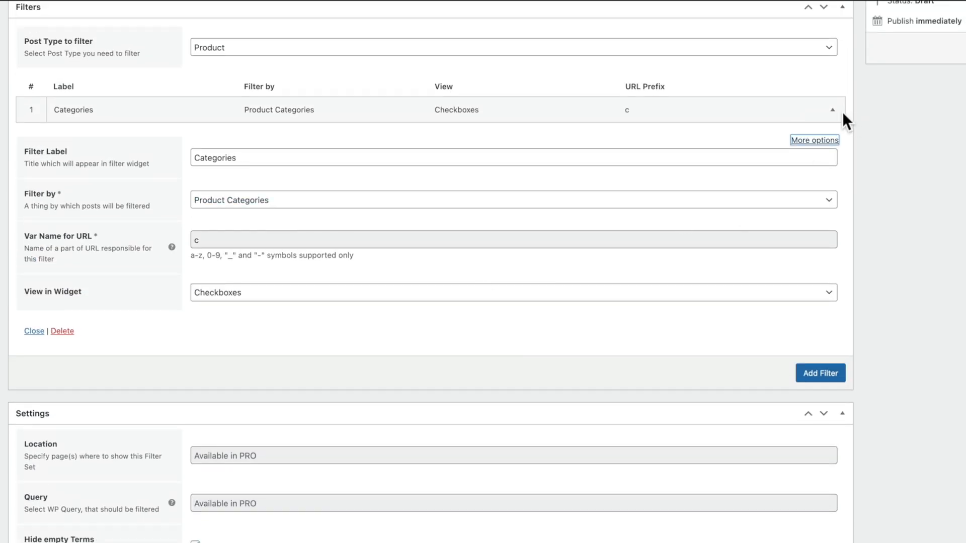
click(831, 110)
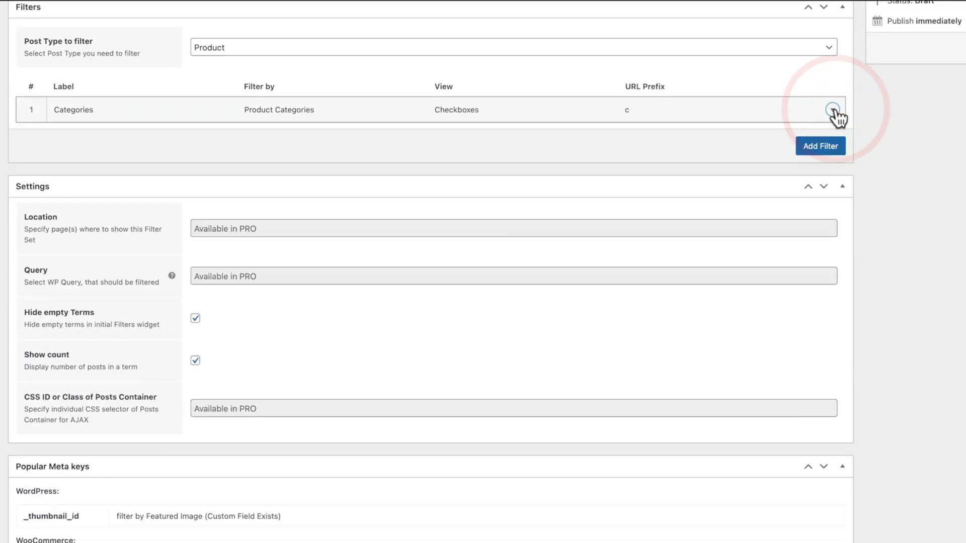
Add a second filter labelled 'Price' filtering by Custom Field Num.
click(833, 110)
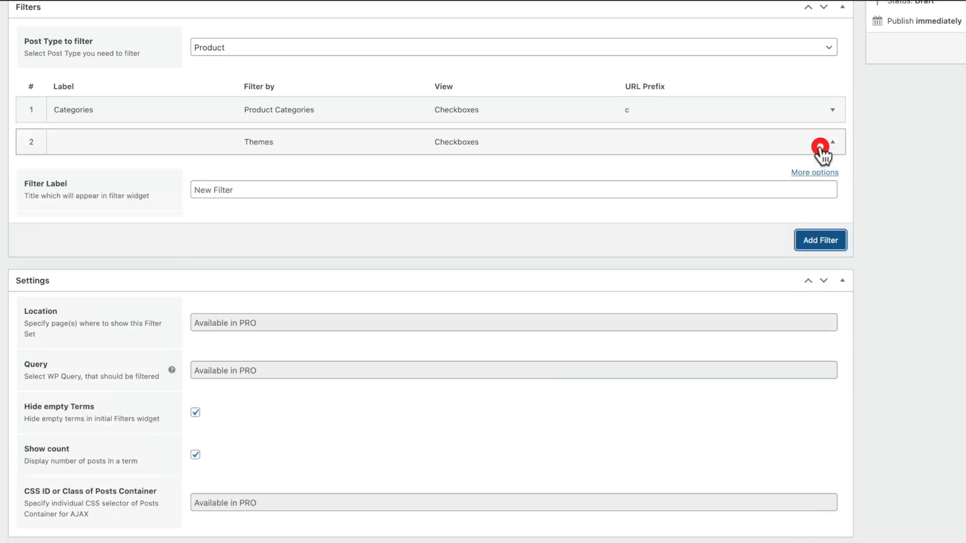
click(832, 138)
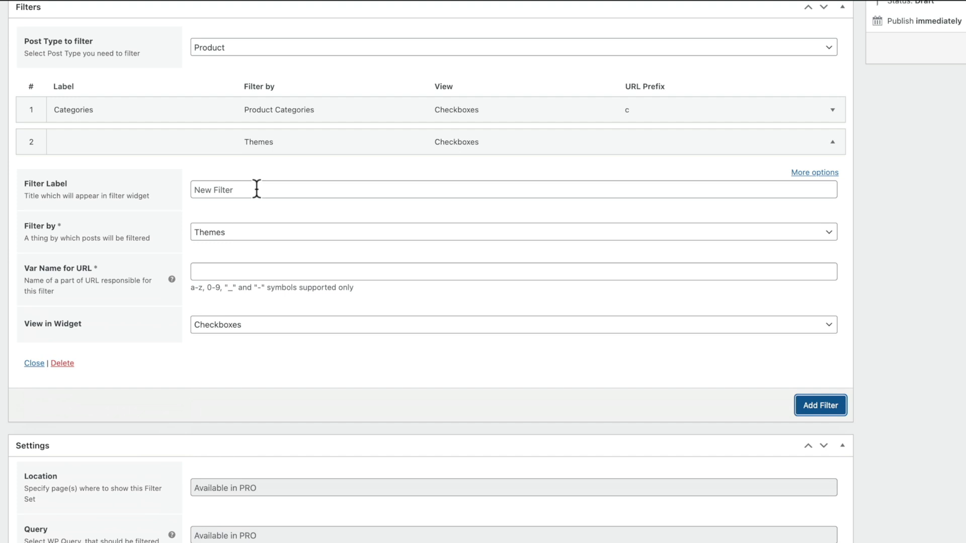
text(P)
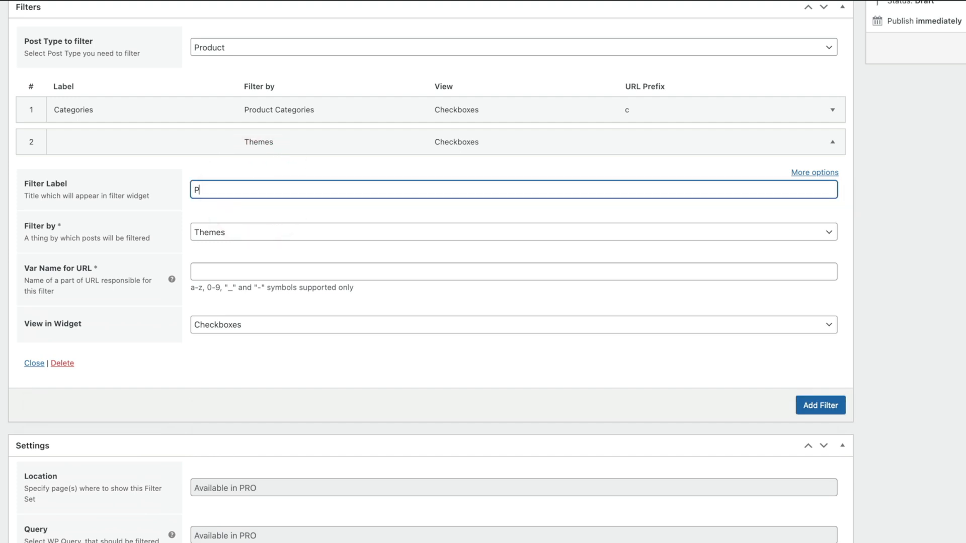
click(513, 232)
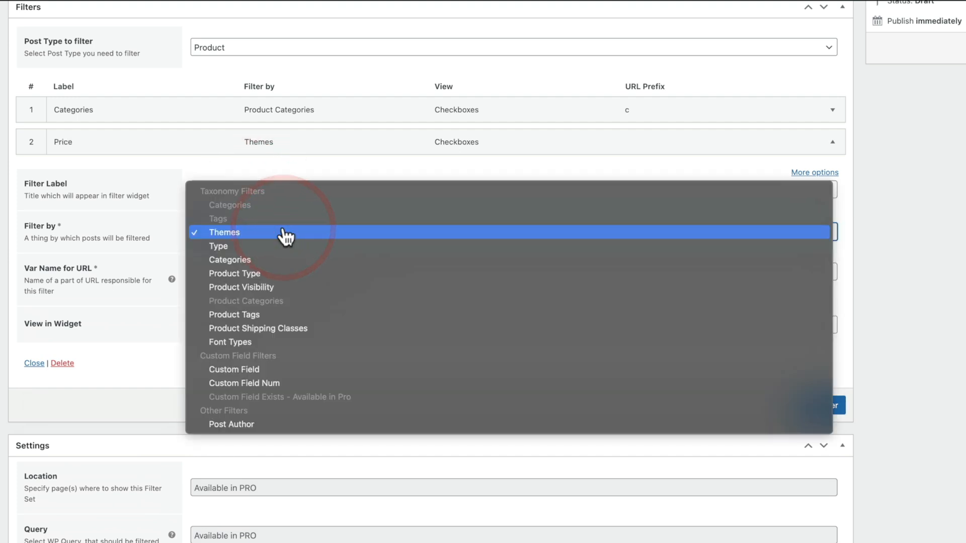
mouse_move(239, 245)
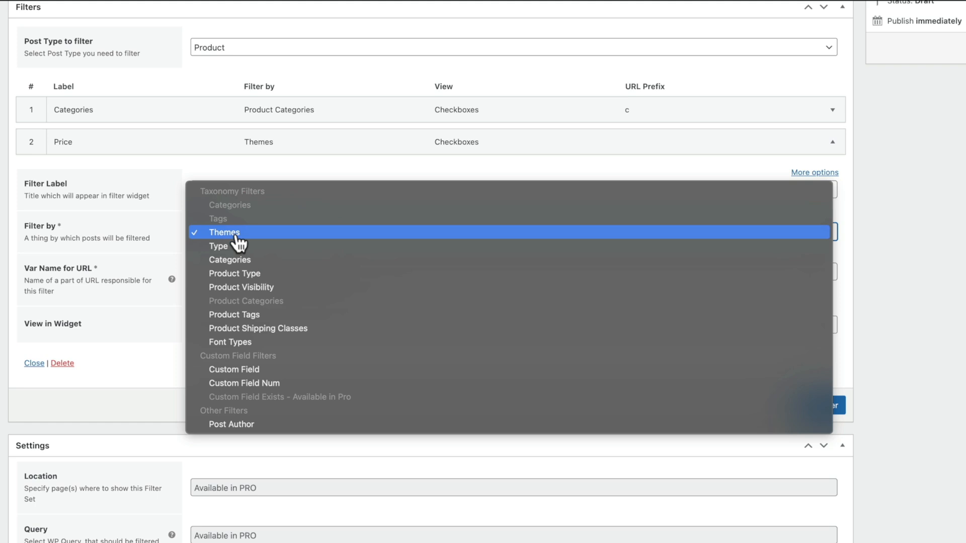
mouse_move(244, 382)
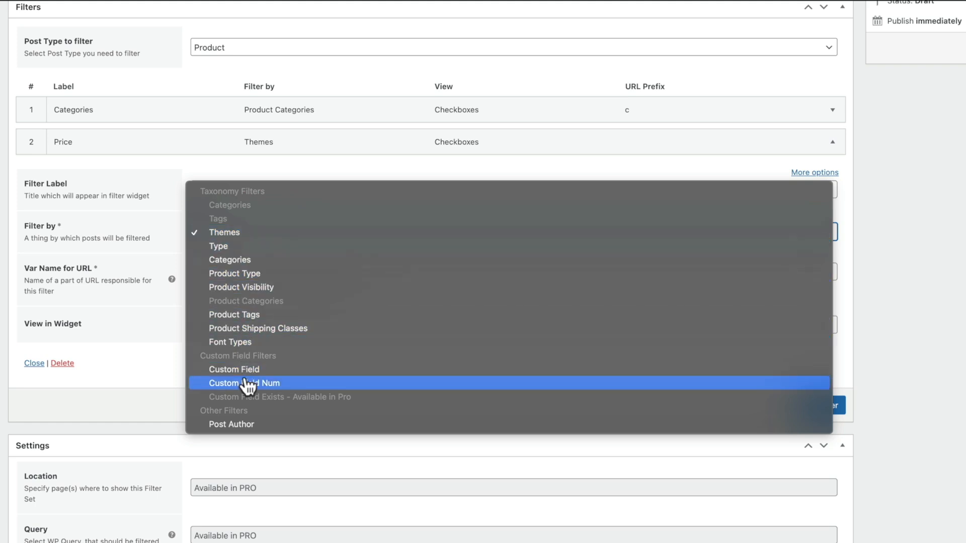
click(244, 382)
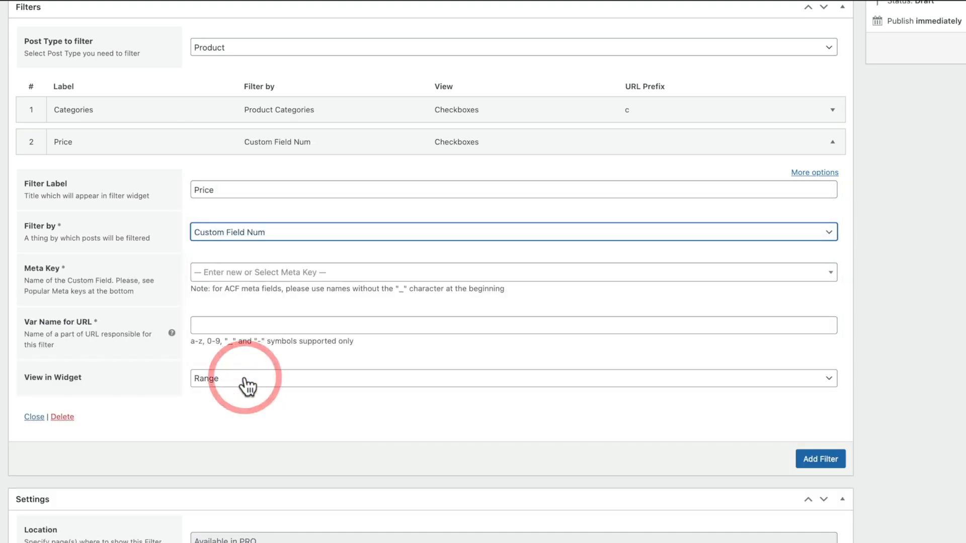
mouse_move(266, 290)
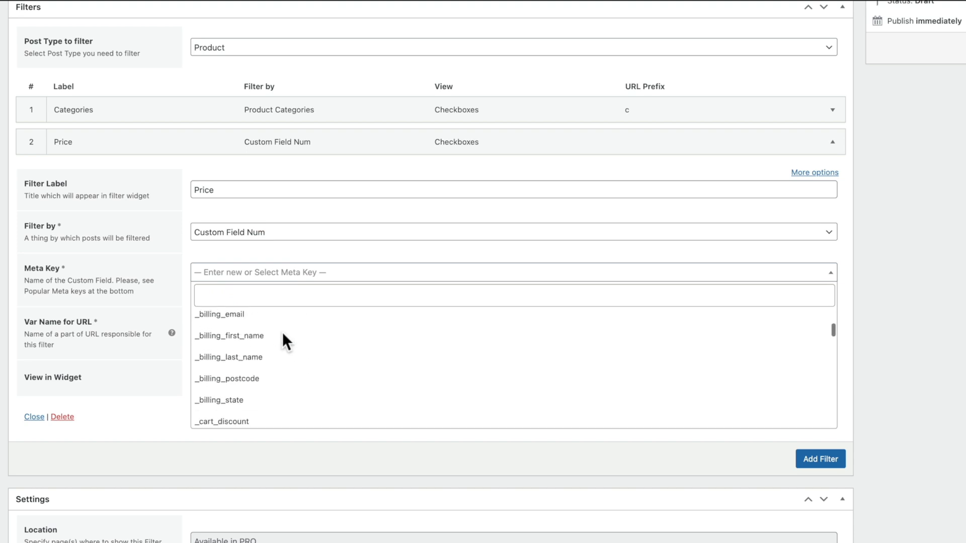
Choose '_price' as the Price filter's meta key.
scroll(down, 3)
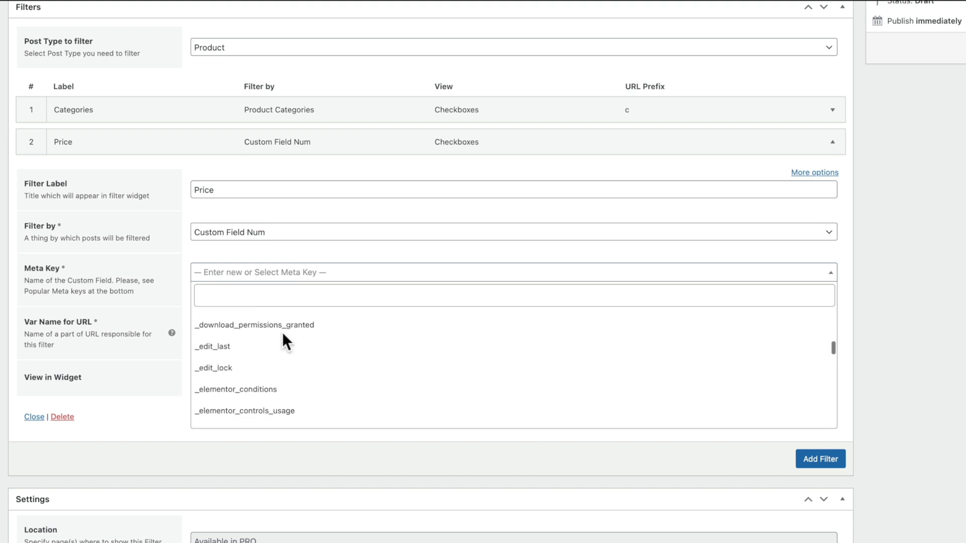
scroll(down, 3)
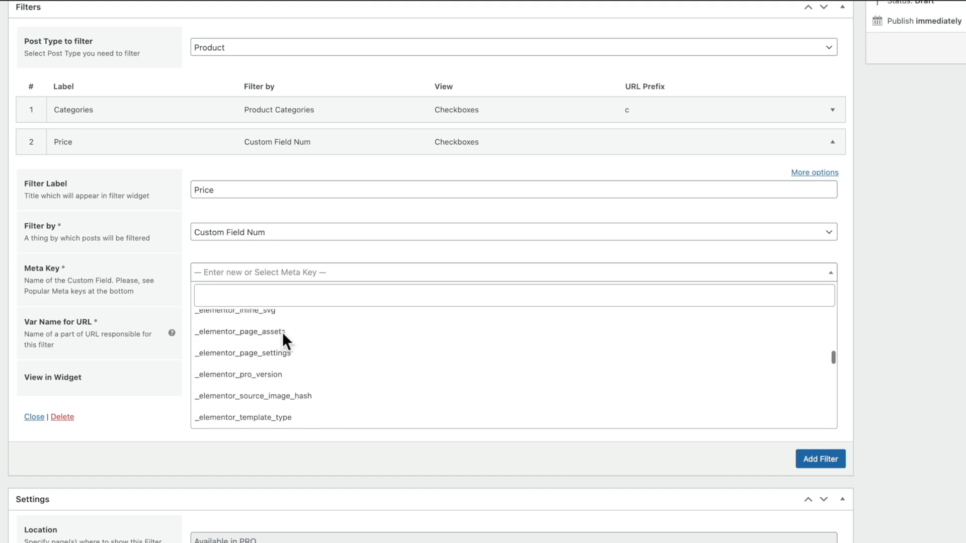
text(p)
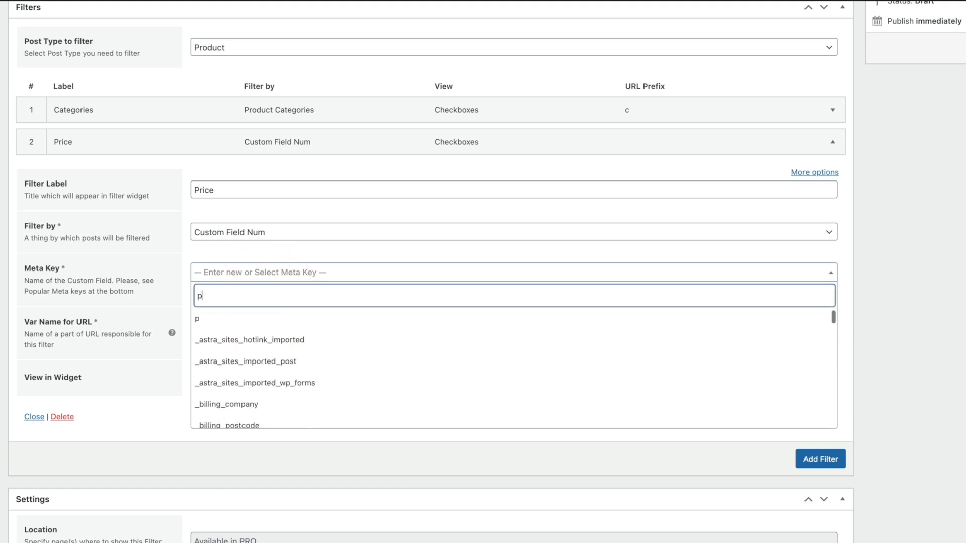
text(rice)
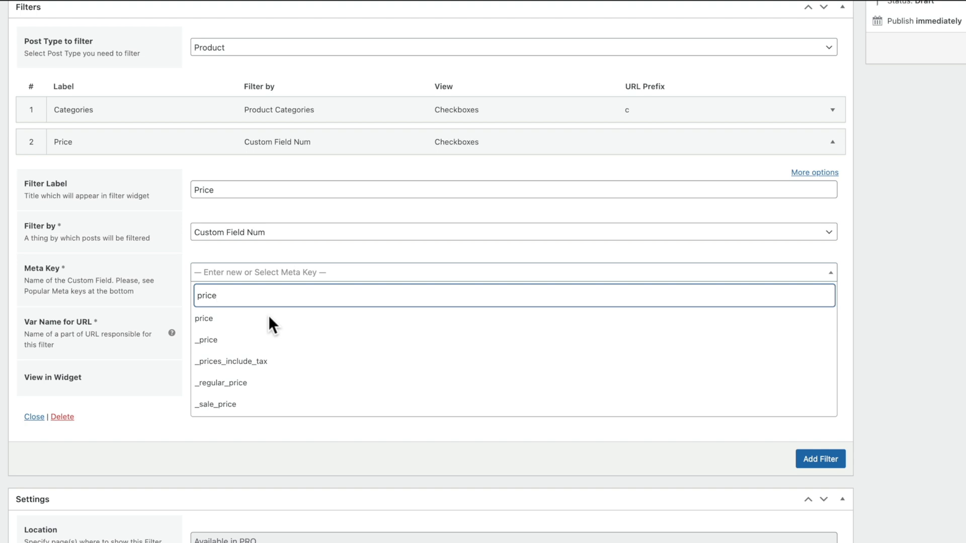
mouse_move(215, 346)
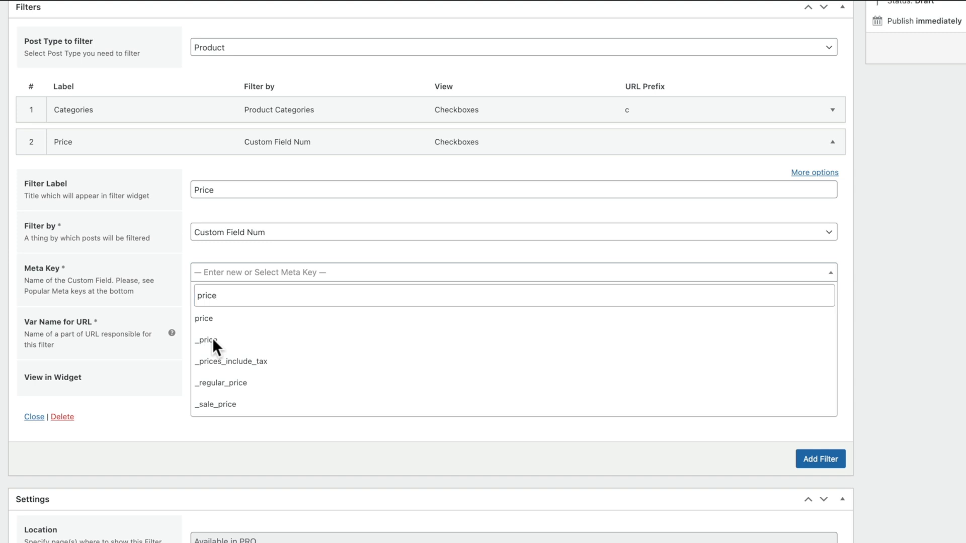
click(207, 339)
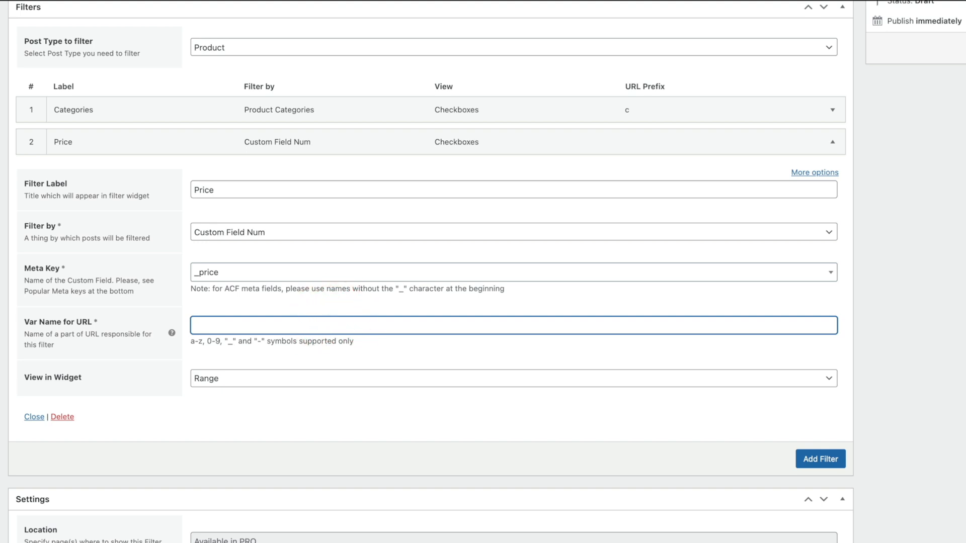
Set the Price filter's URL variable to 'max_price' and keep Range view.
text(max_price)
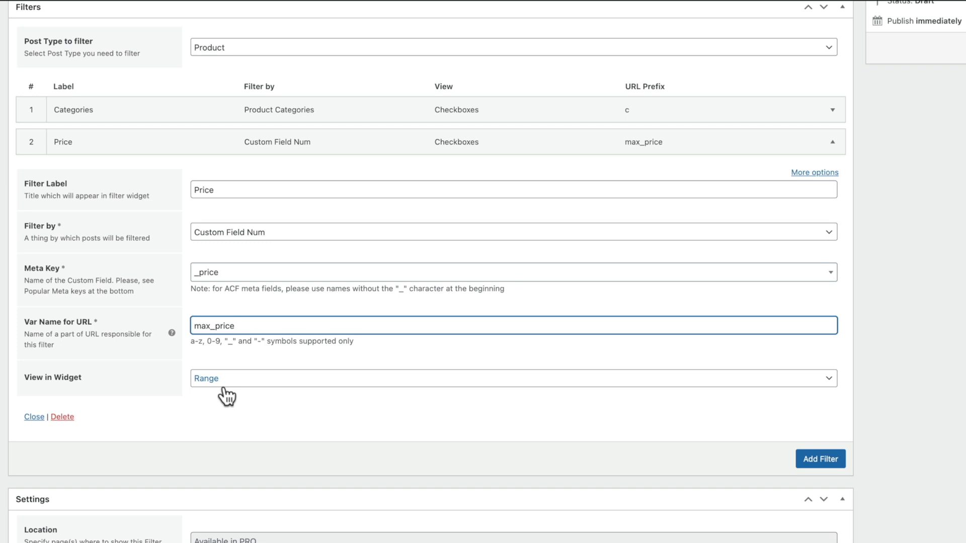
click(513, 378)
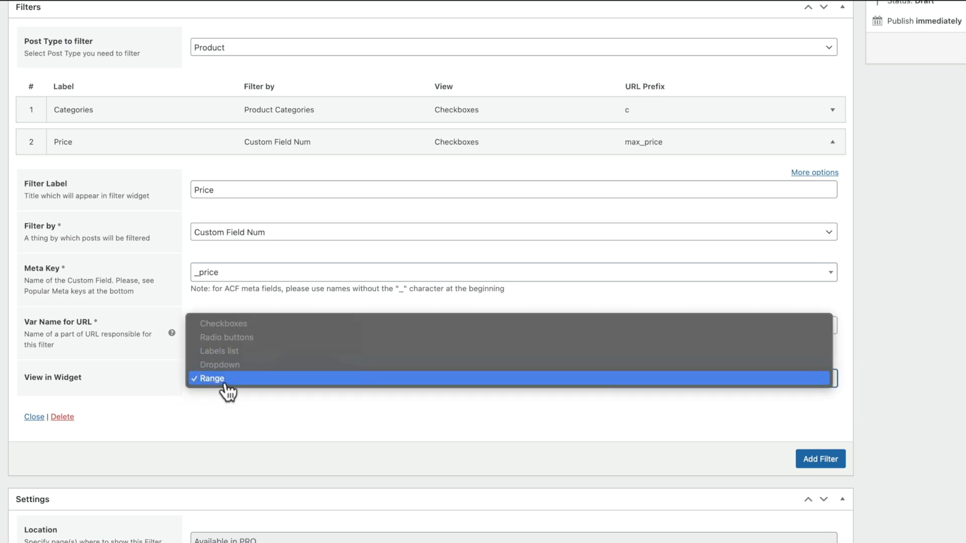
click(212, 379)
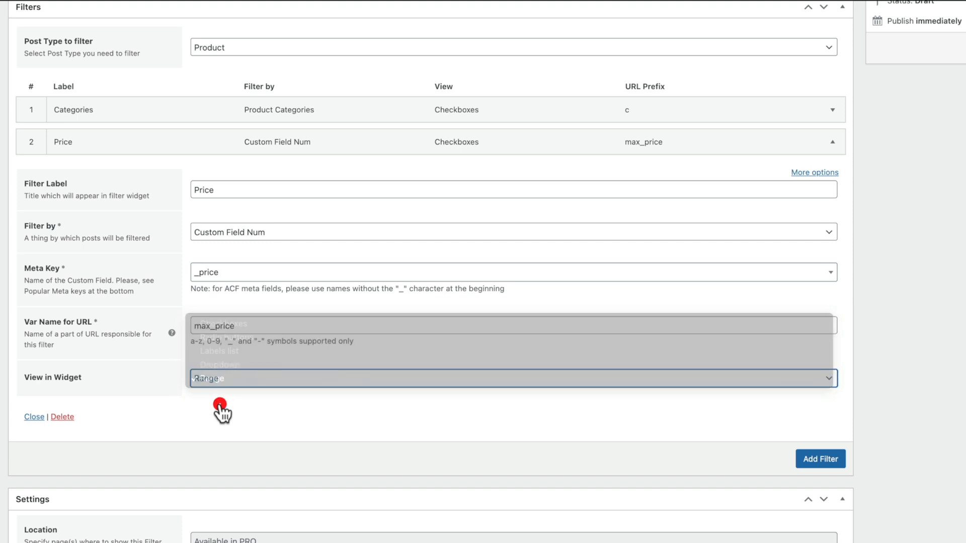
click(814, 172)
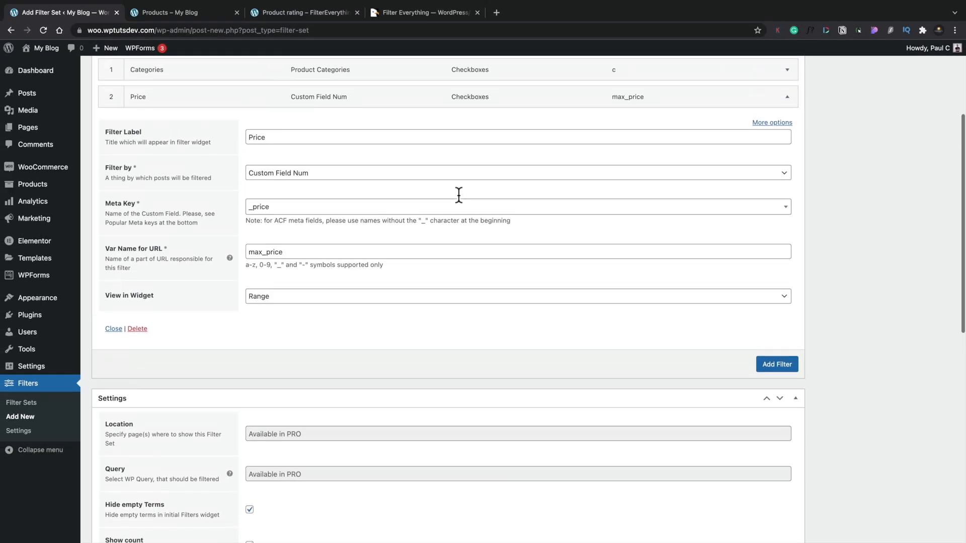
scroll(up, 3)
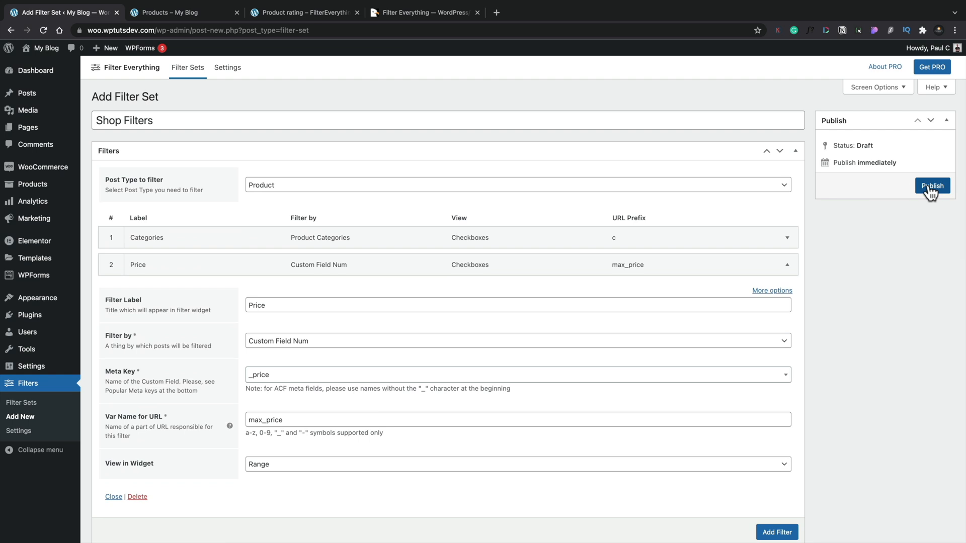
Publish the Shop Filters set with its Categories and Price filters.
click(932, 187)
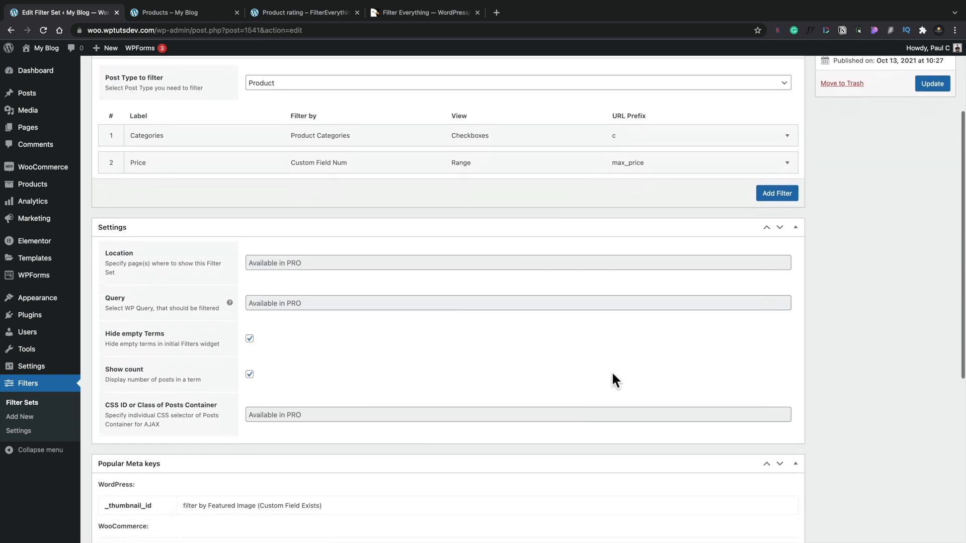
scroll(down, 3)
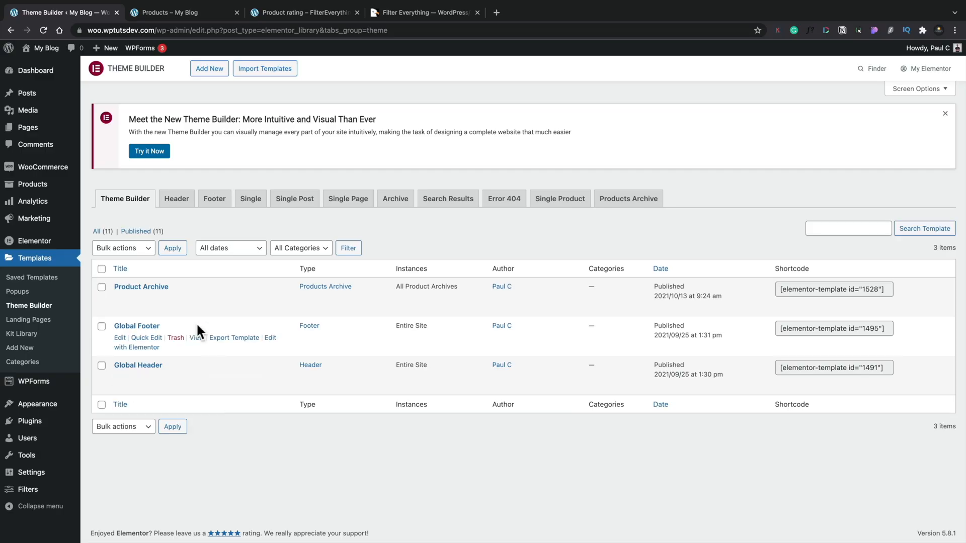
mouse_move(162, 294)
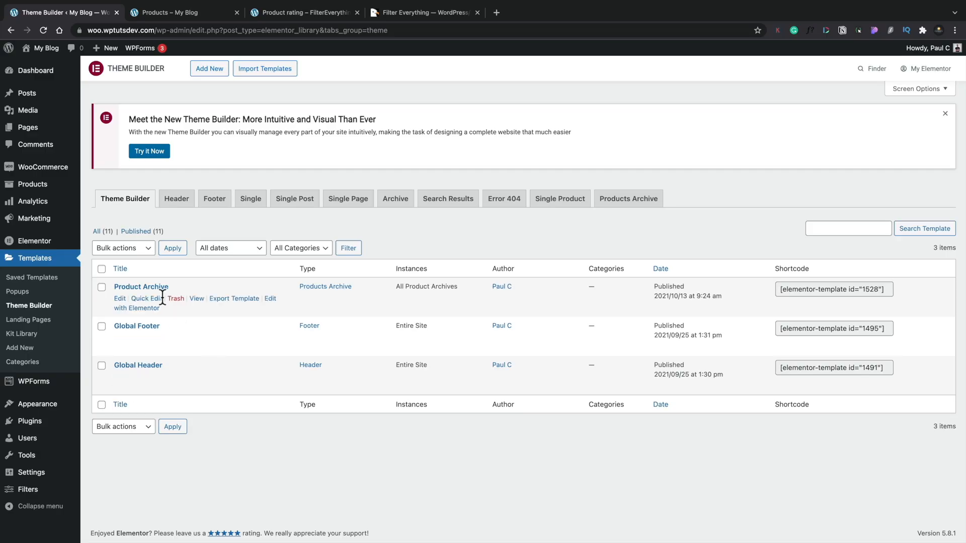
mouse_move(151, 314)
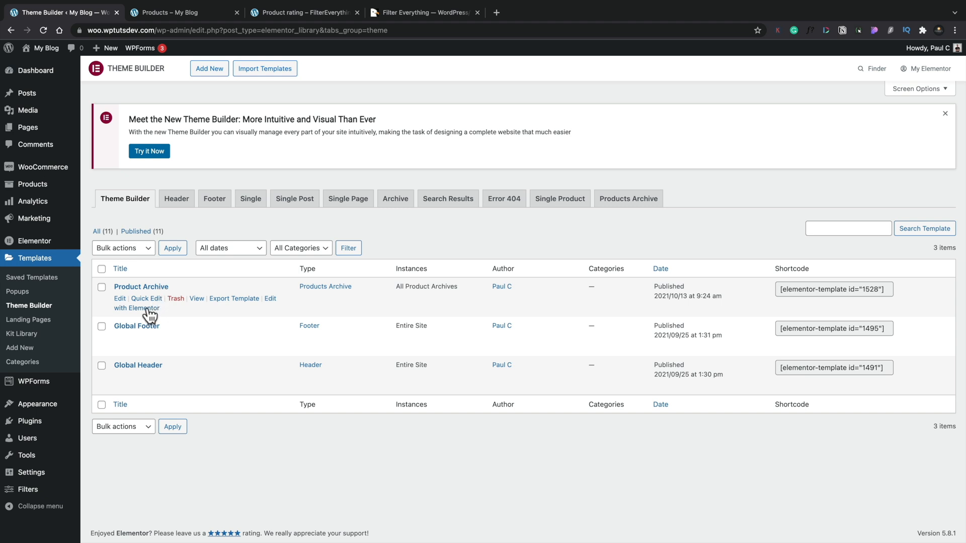
Launch Elementor on the Product Archive template from the Theme Builder list.
click(136, 307)
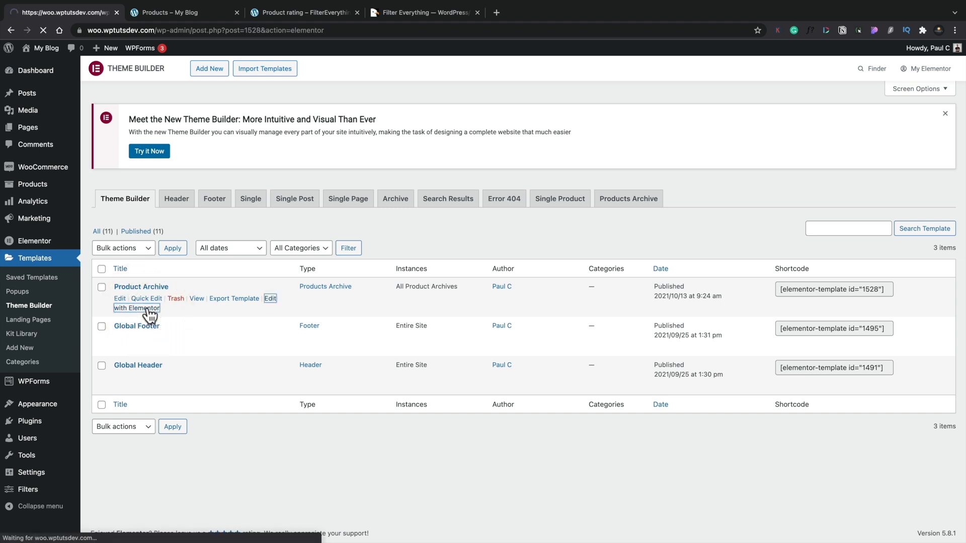
click(137, 308)
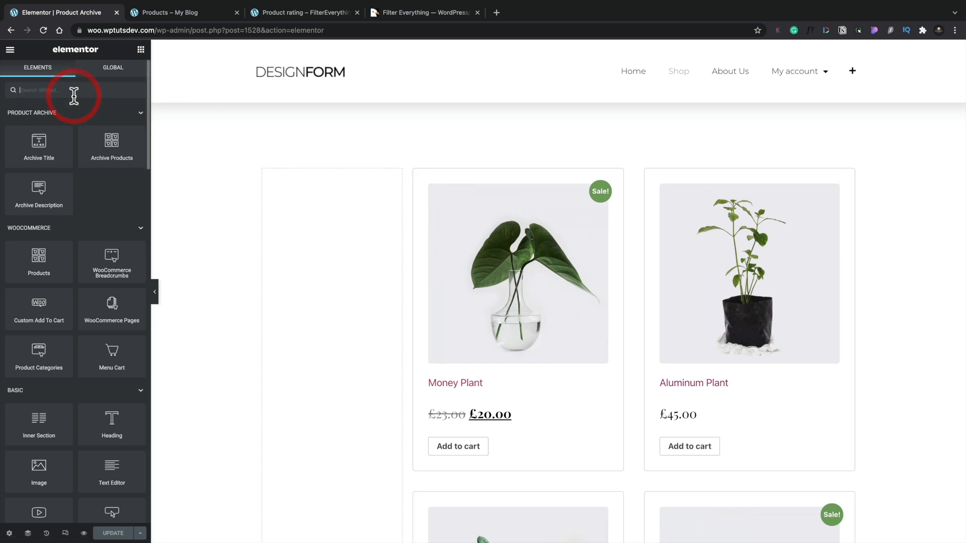
Add a Filter Everything — Filters widget titled 'Filters' in the left column.
text(filter every)
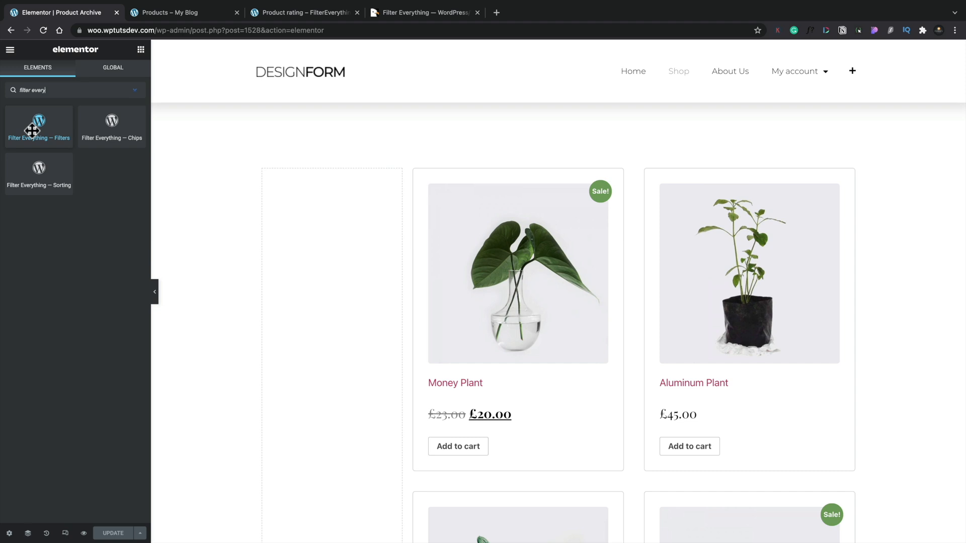
drag(39, 126, 331, 215)
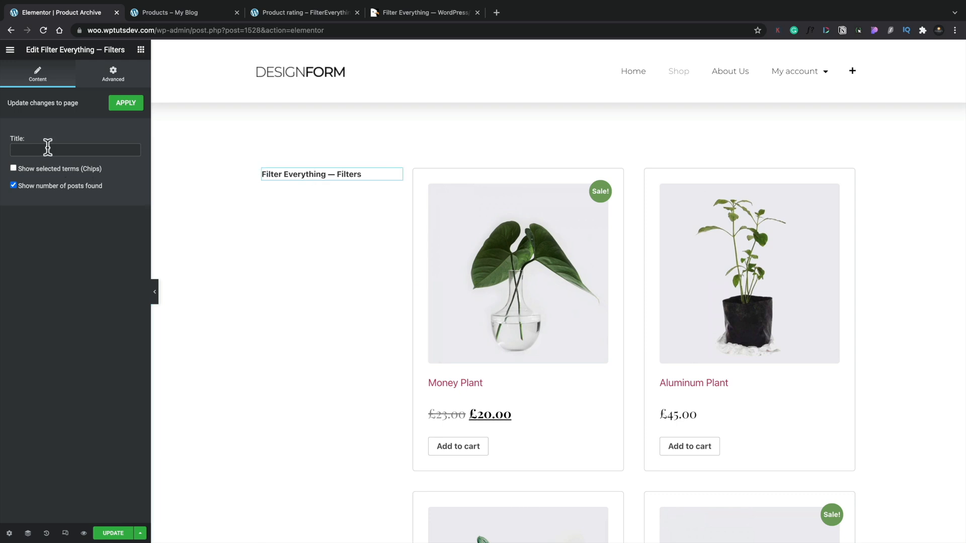
text(Filters)
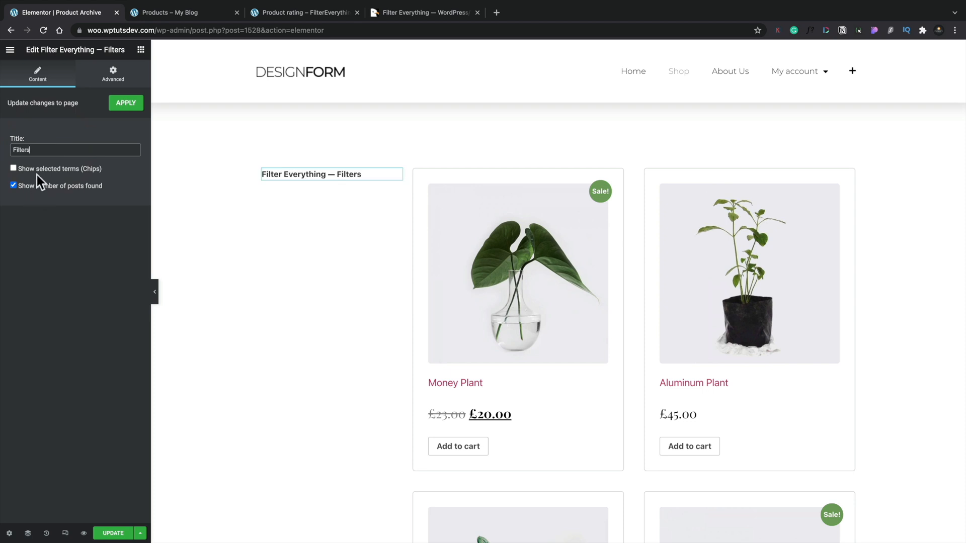
mouse_move(42, 181)
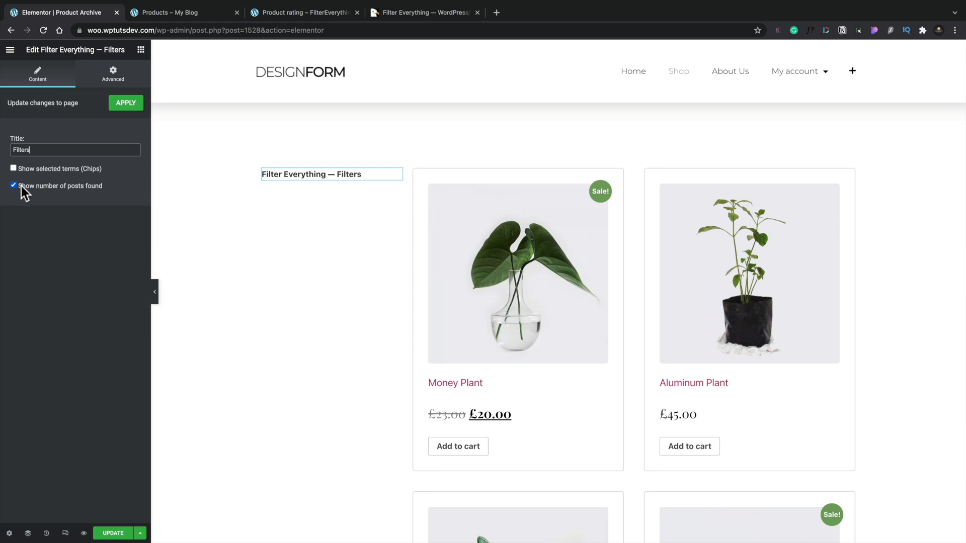
Turn off 'Show number of posts found' and update the template.
click(13, 185)
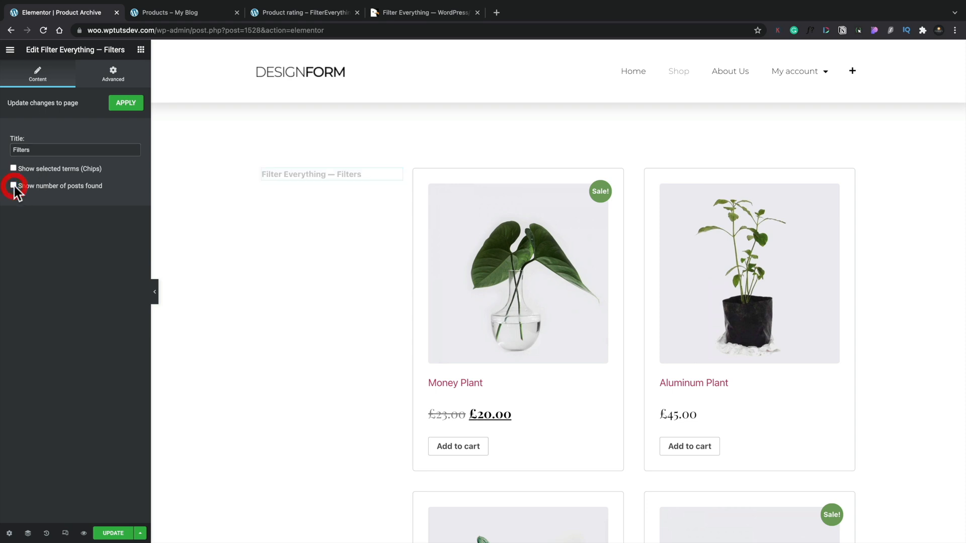
click(13, 185)
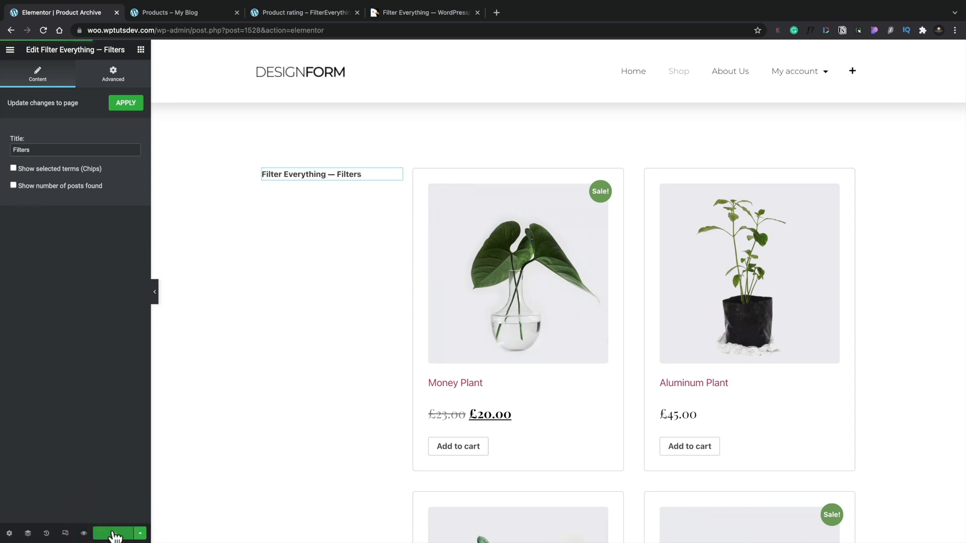
click(181, 12)
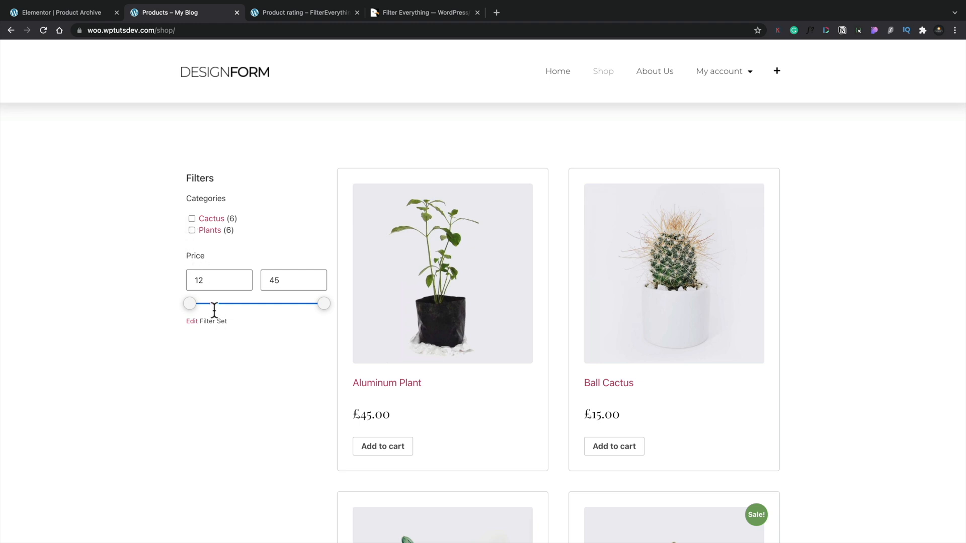
mouse_move(242, 357)
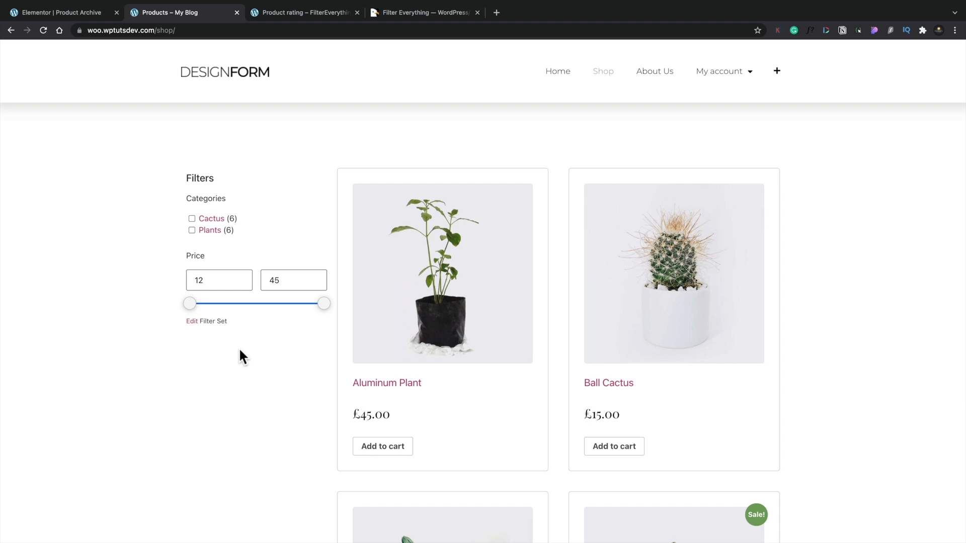
mouse_move(316, 313)
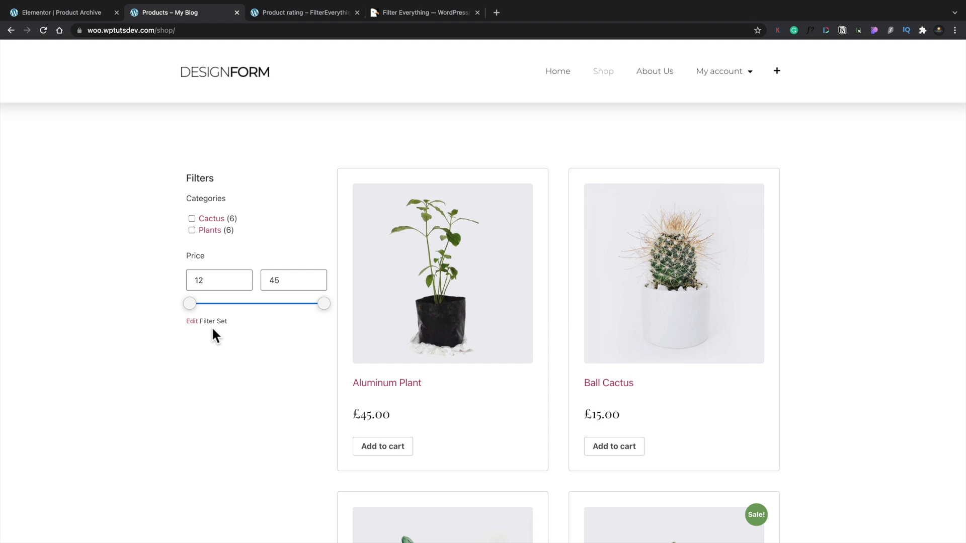
Drag the Price slider's maximum handle down to 32 and scroll the filtered results.
drag(324, 302, 282, 303)
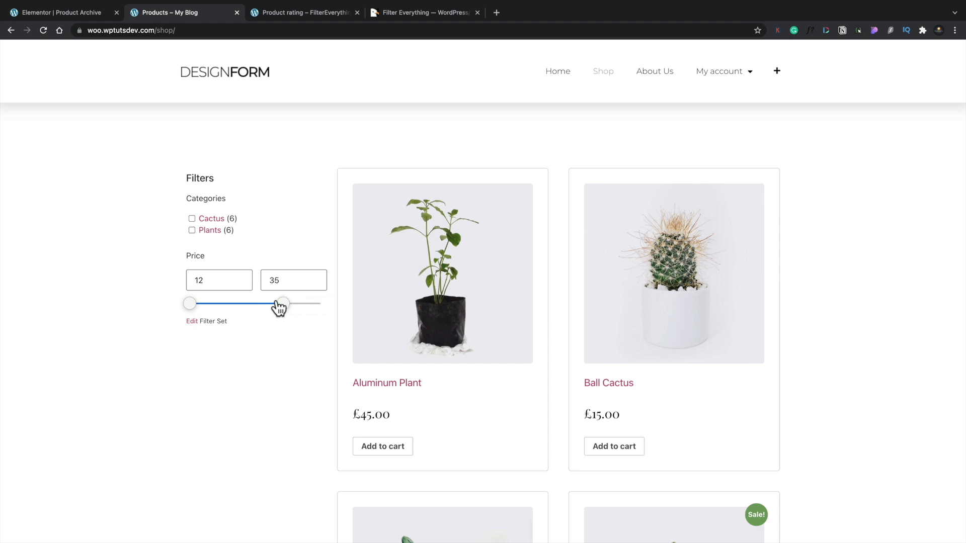
drag(282, 303, 271, 303)
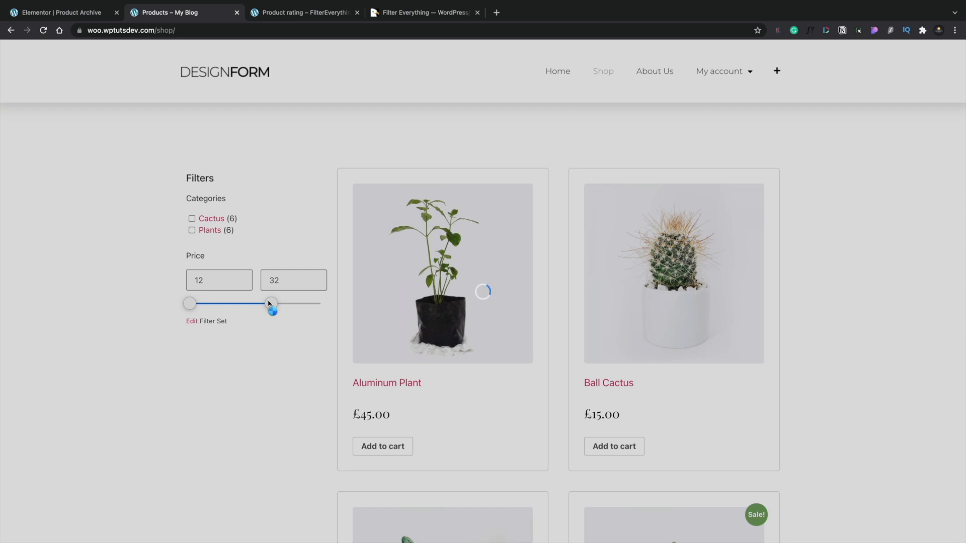
drag(269, 303, 269, 265)
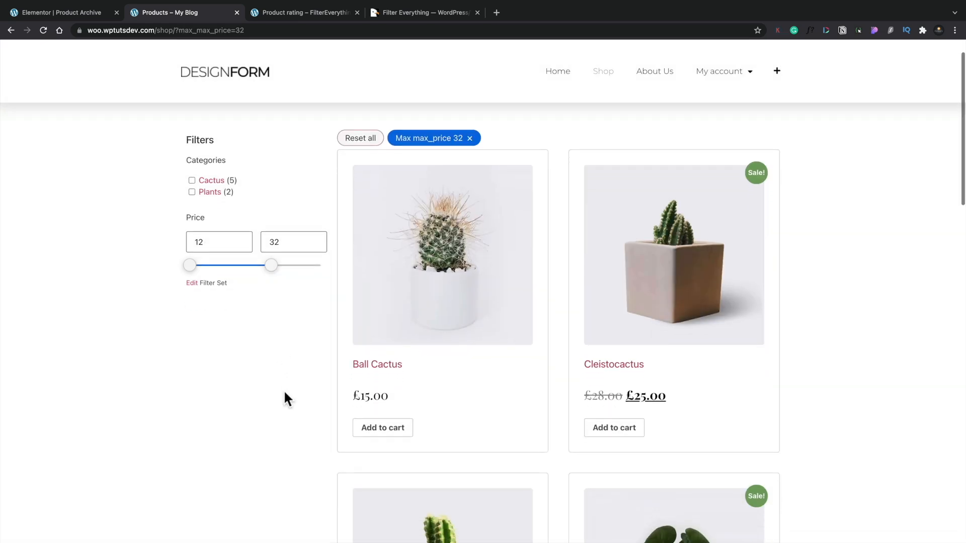
scroll(down, 3)
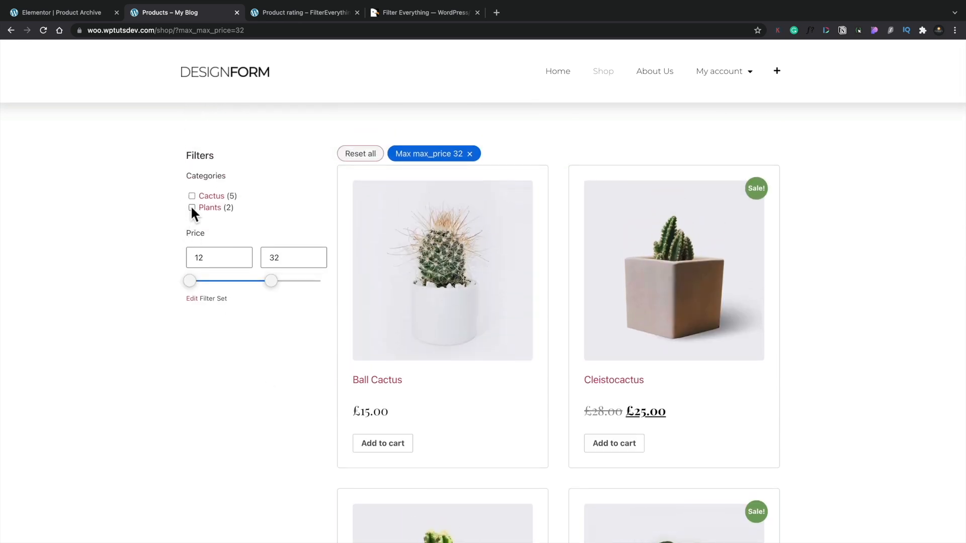
click(192, 207)
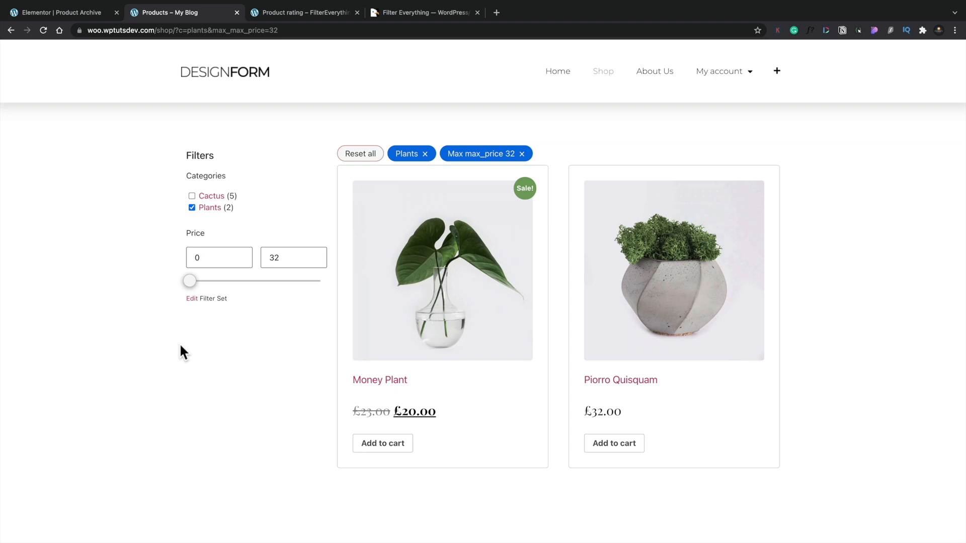
mouse_move(356, 147)
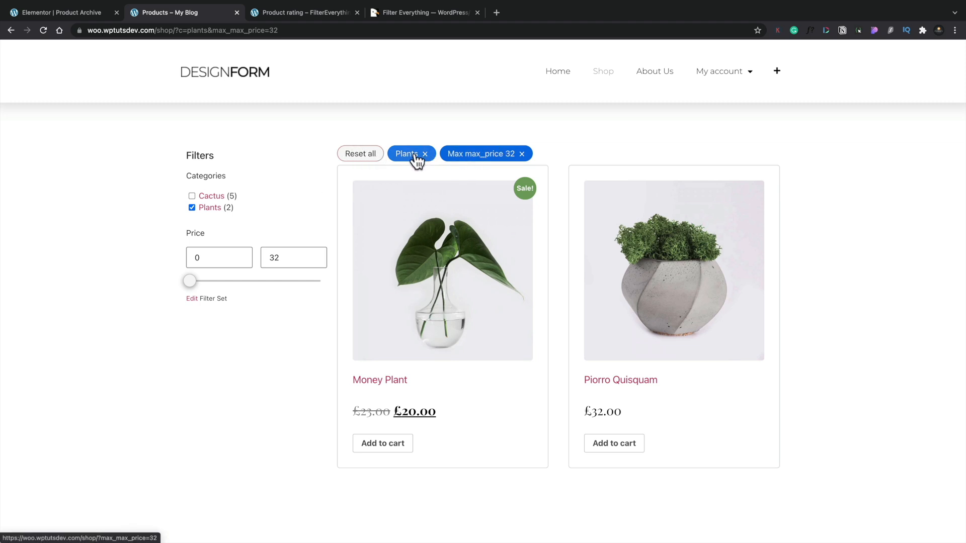
mouse_move(411, 154)
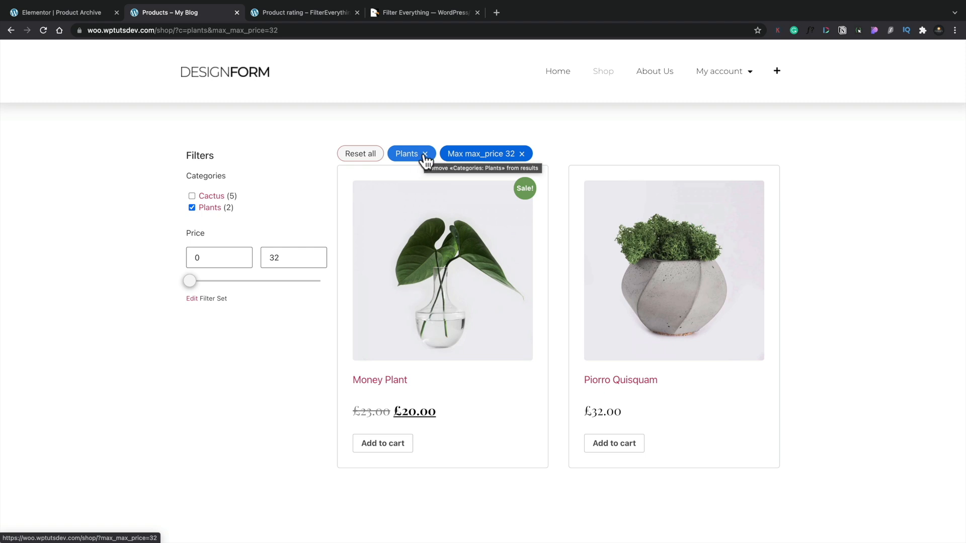
click(424, 154)
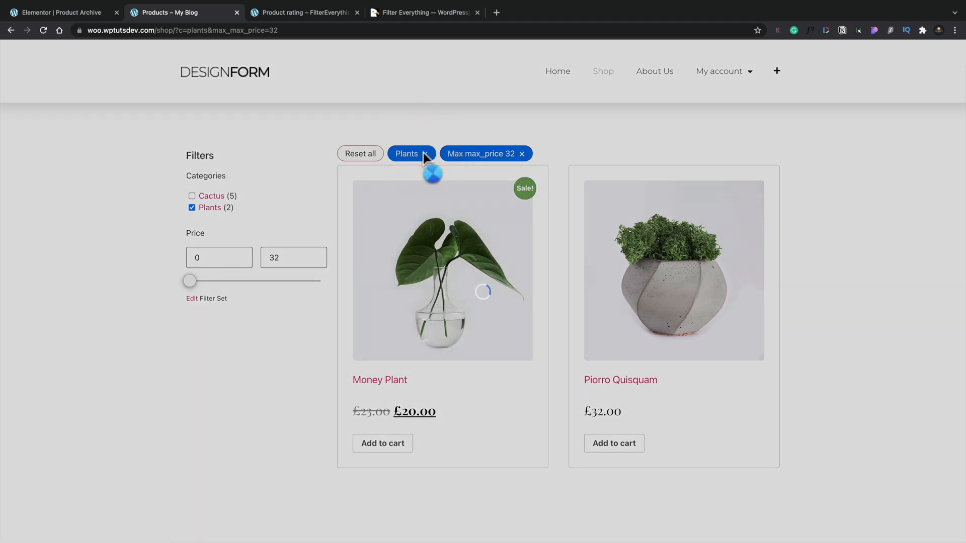
click(424, 153)
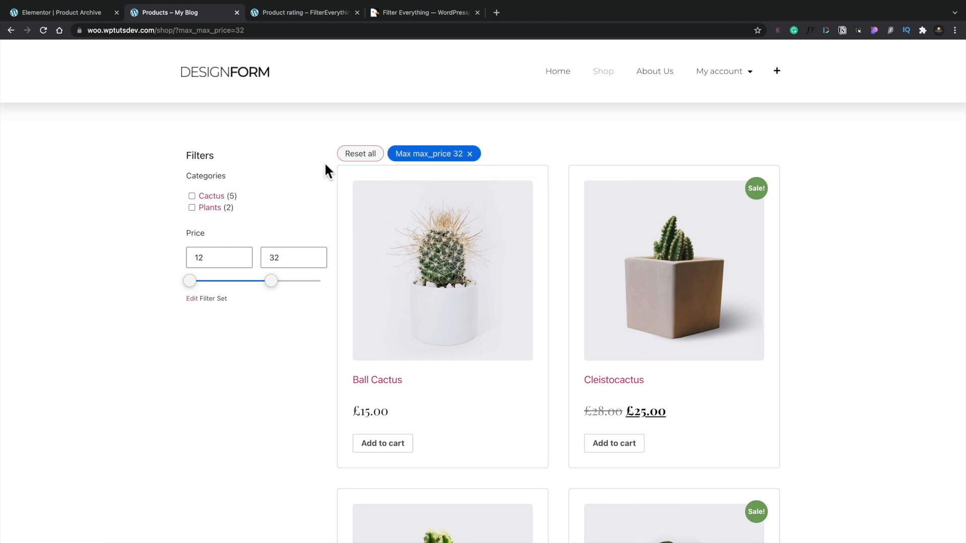
click(359, 153)
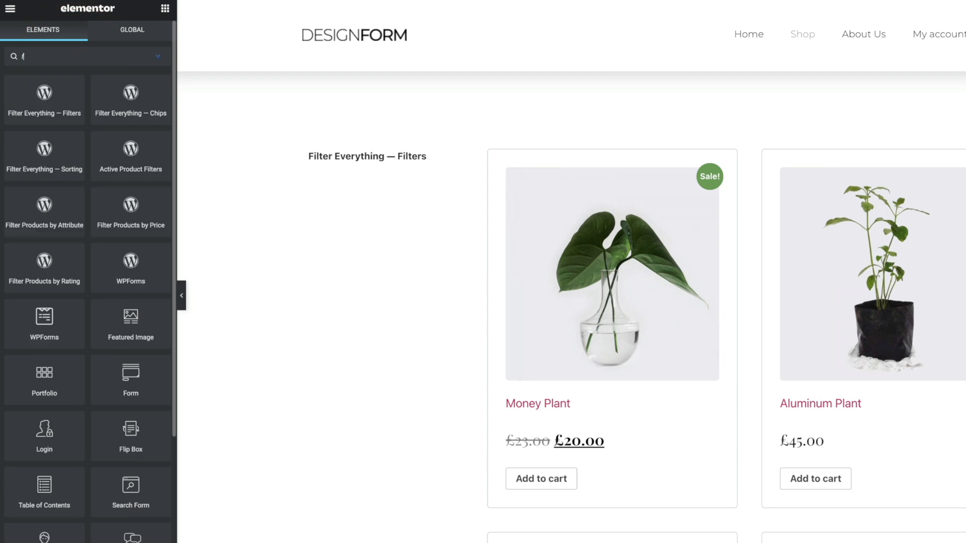
Place a Filter Everything — Sorting widget above the products and select it.
text(filter)
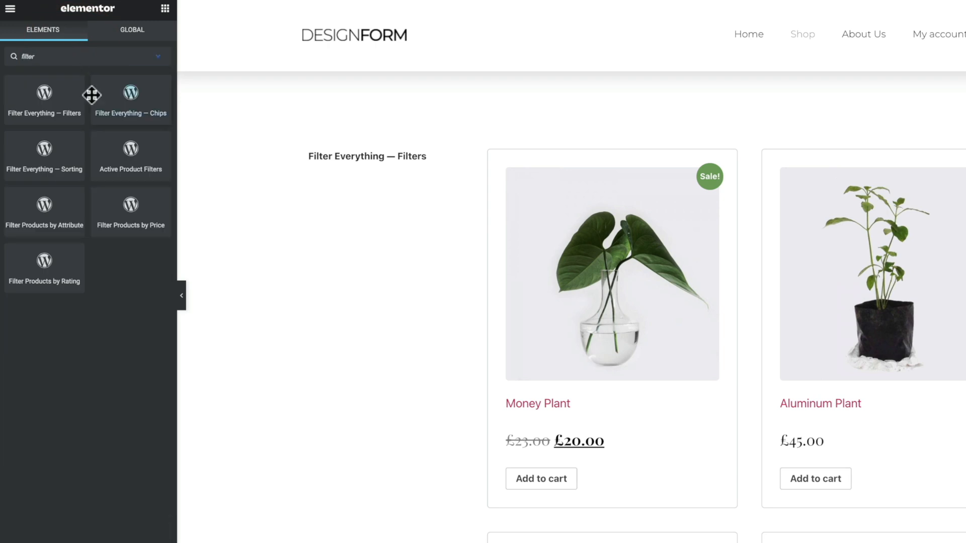
mouse_move(44, 156)
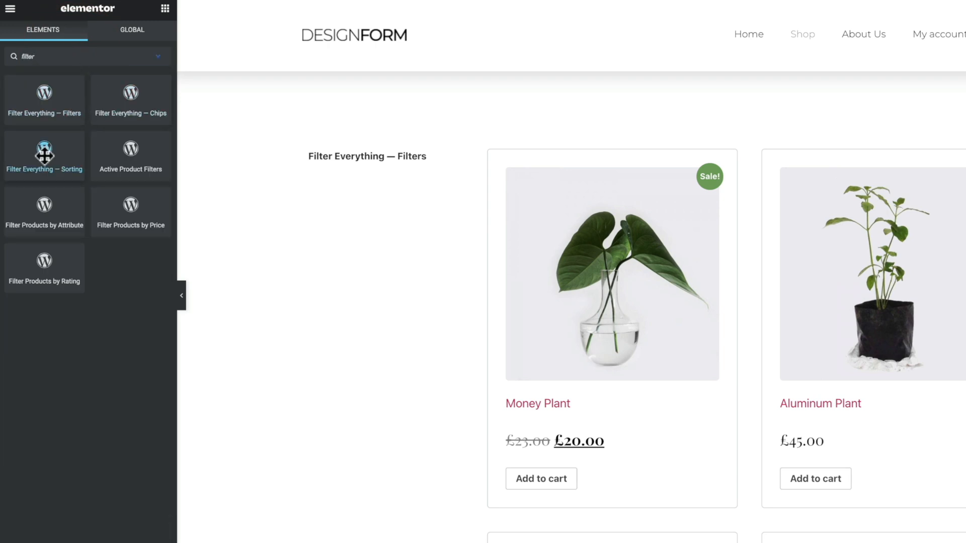
drag(44, 155, 592, 148)
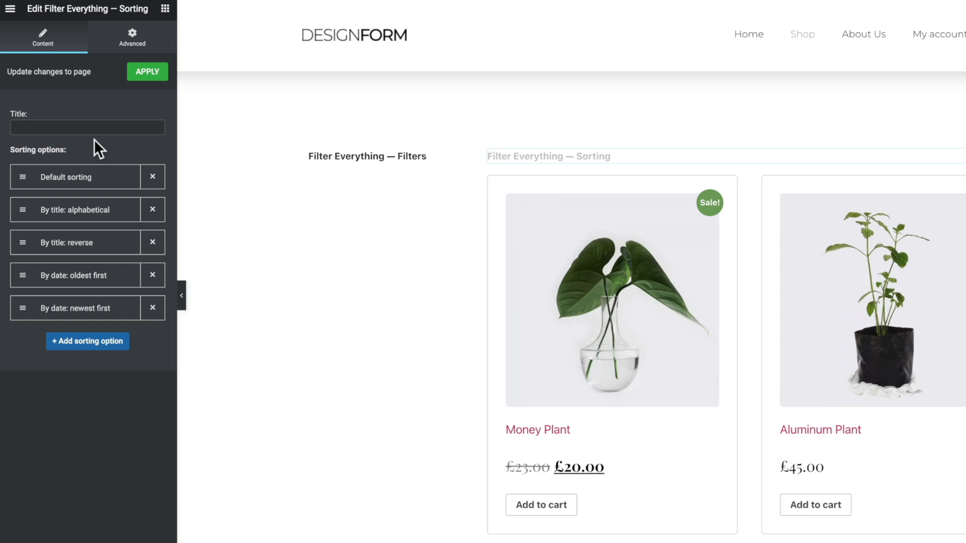
click(548, 156)
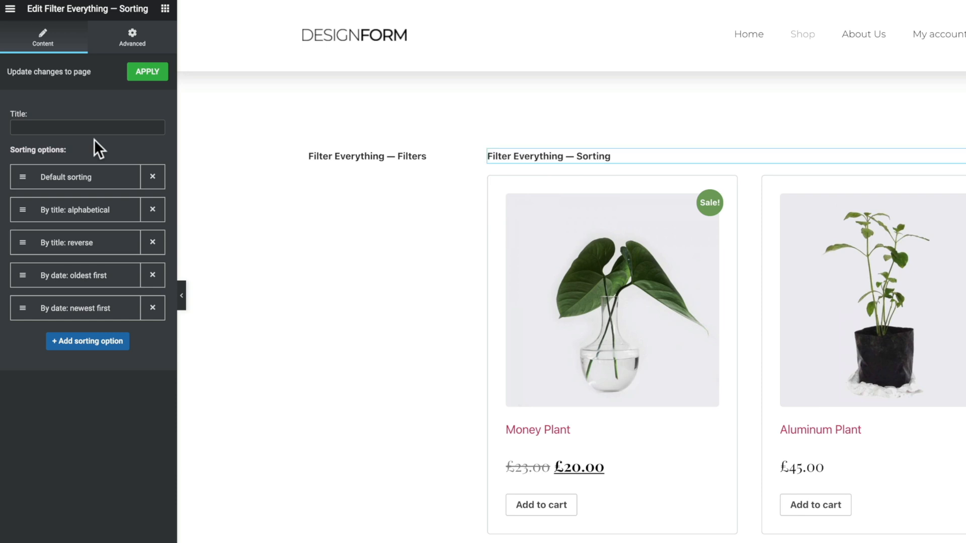
mouse_move(91, 225)
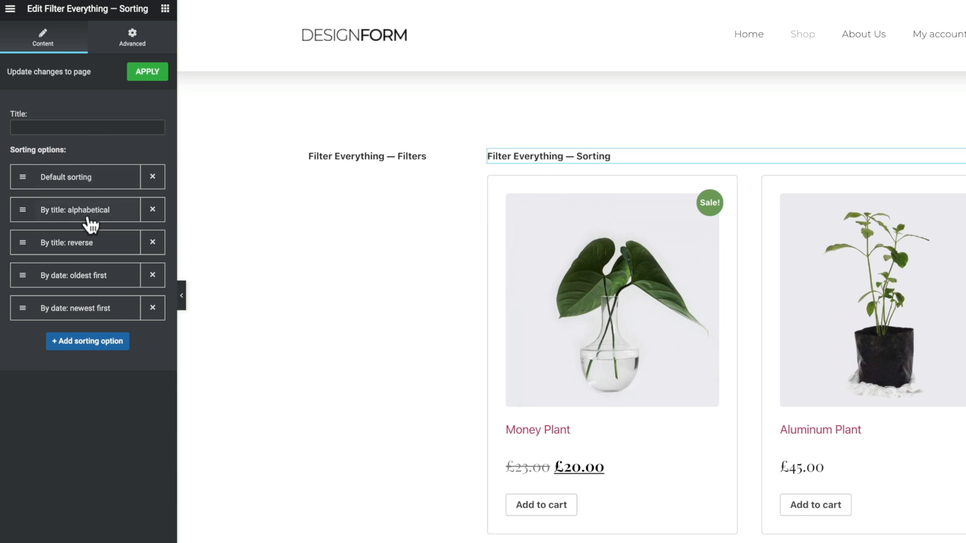
mouse_move(75, 275)
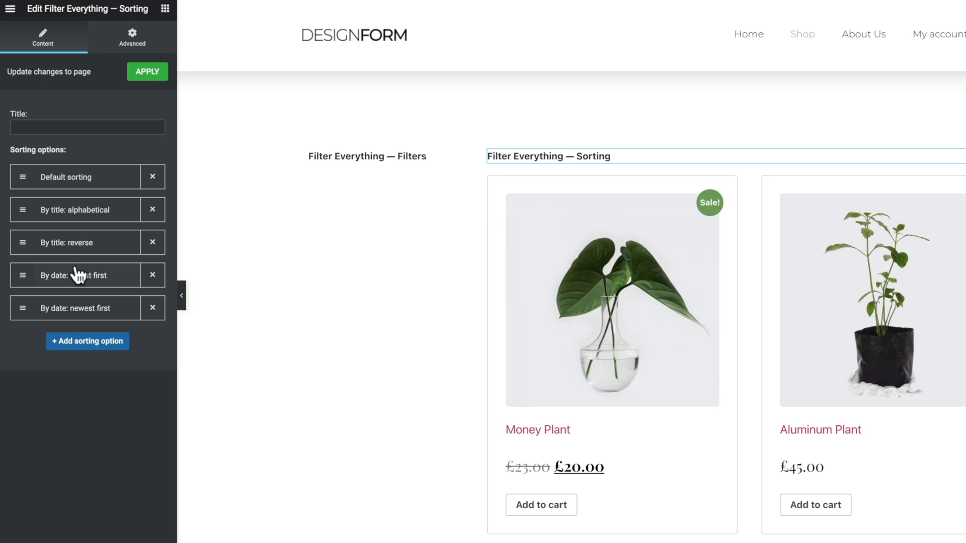
mouse_move(79, 246)
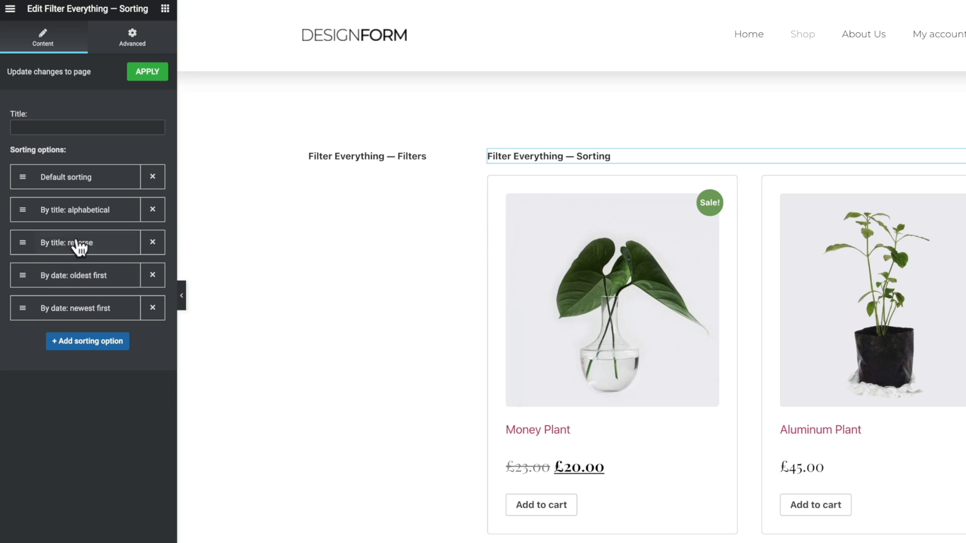
mouse_move(82, 187)
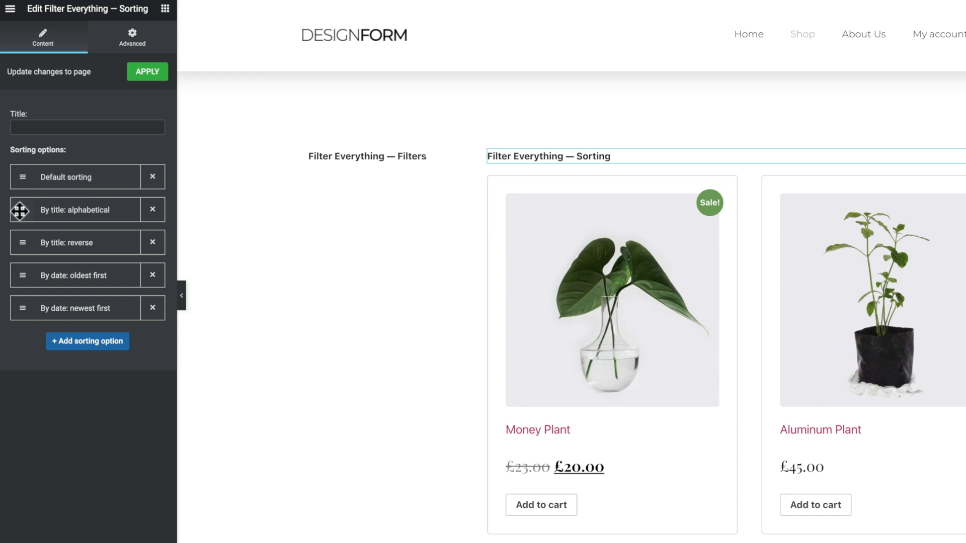
Move 'By title: alphabetical' above Default sorting, ordered by Title ascending.
drag(20, 209, 20, 176)
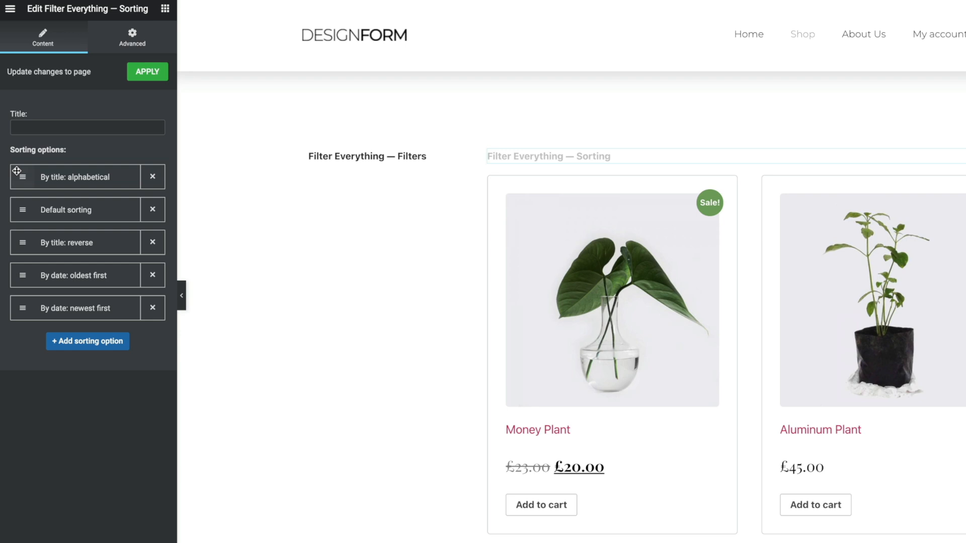
click(74, 177)
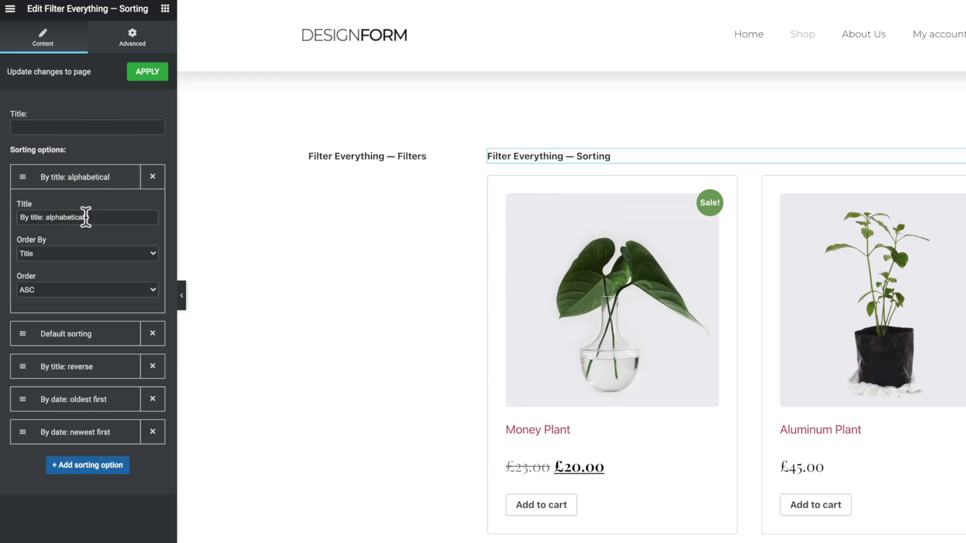
click(87, 253)
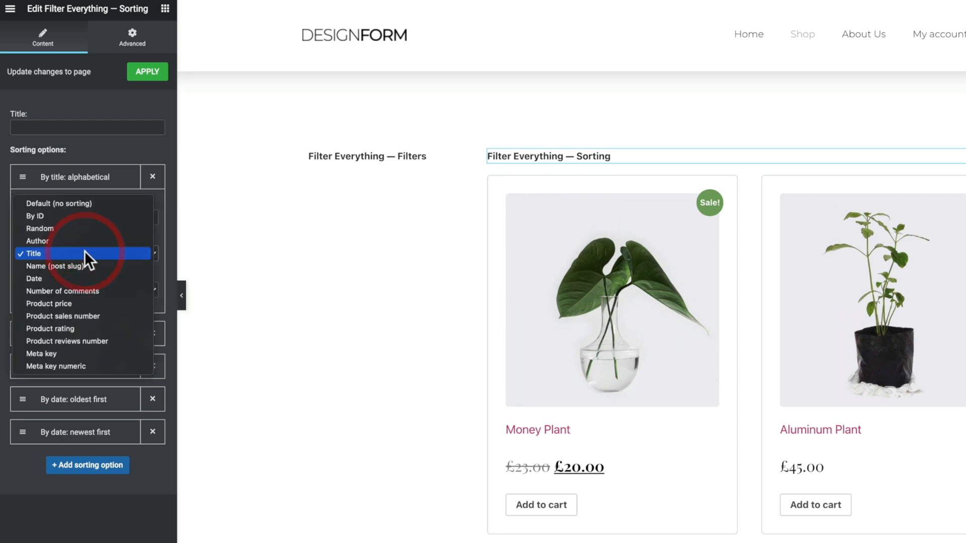
mouse_move(68, 341)
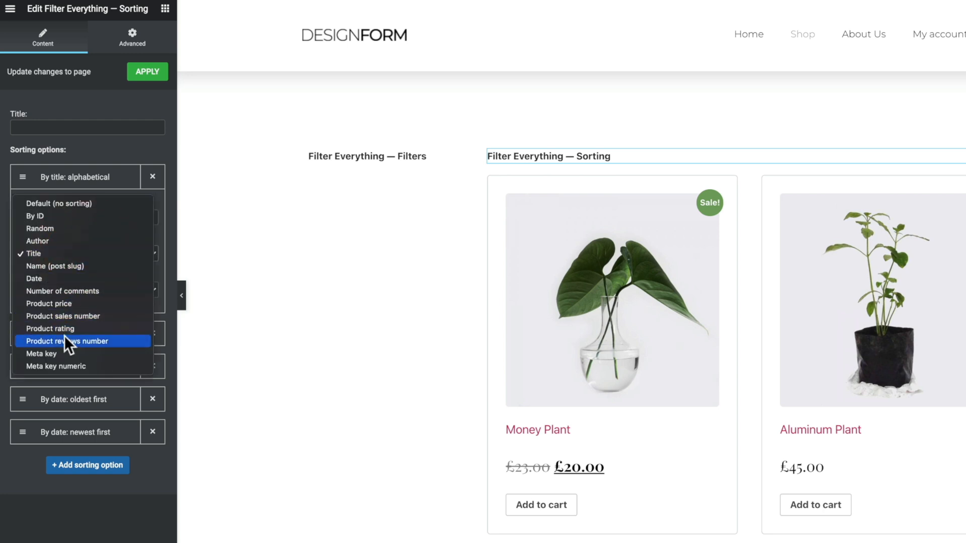
mouse_move(65, 354)
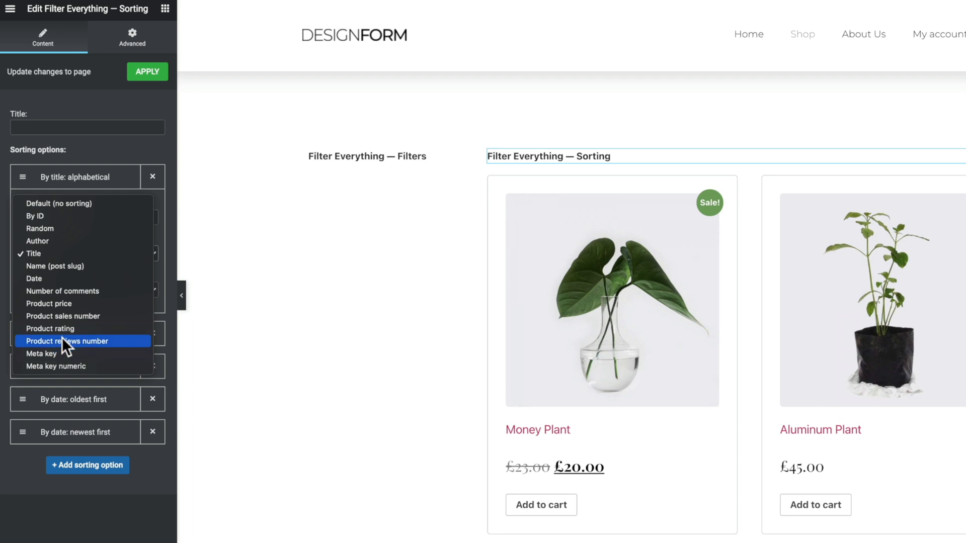
mouse_move(83, 182)
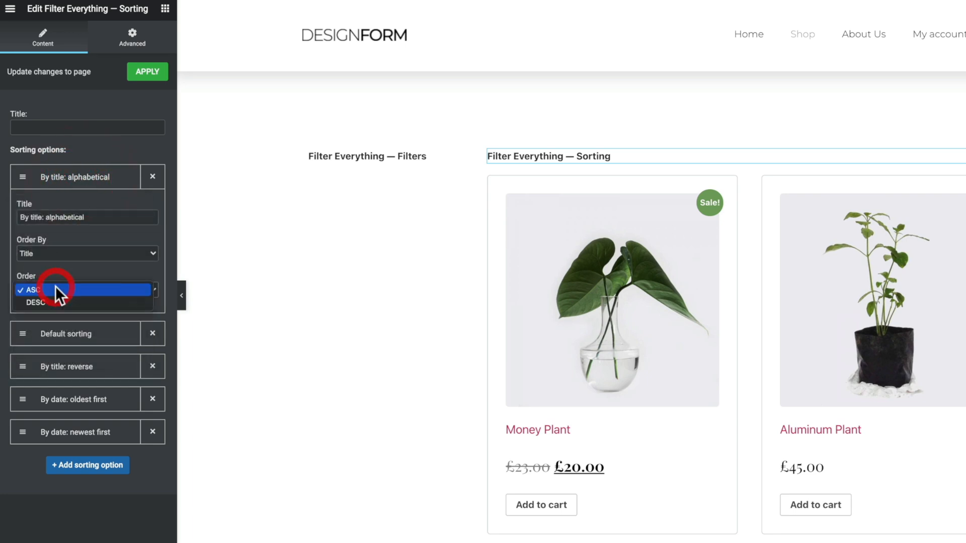
click(87, 289)
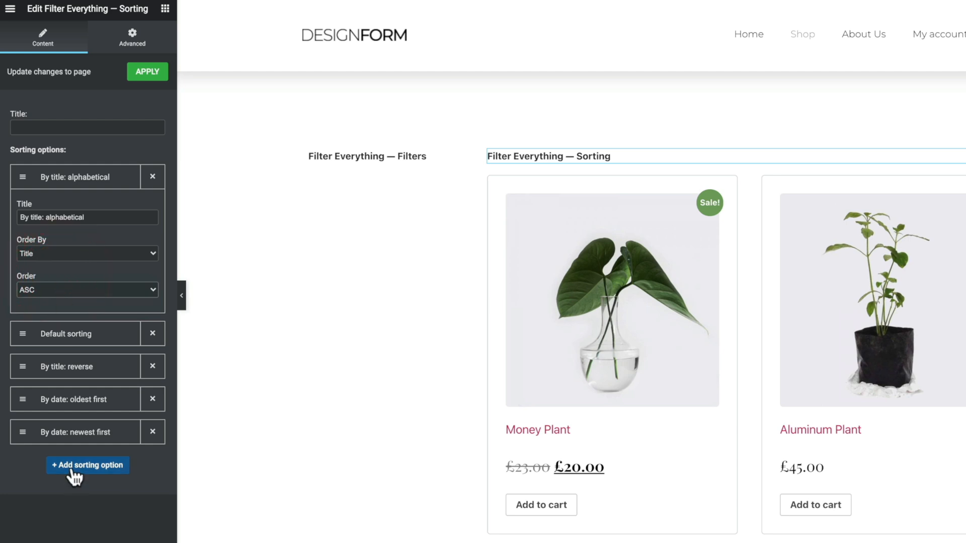
Add a sixth sorting item, delete it again, and apply the changes.
click(88, 465)
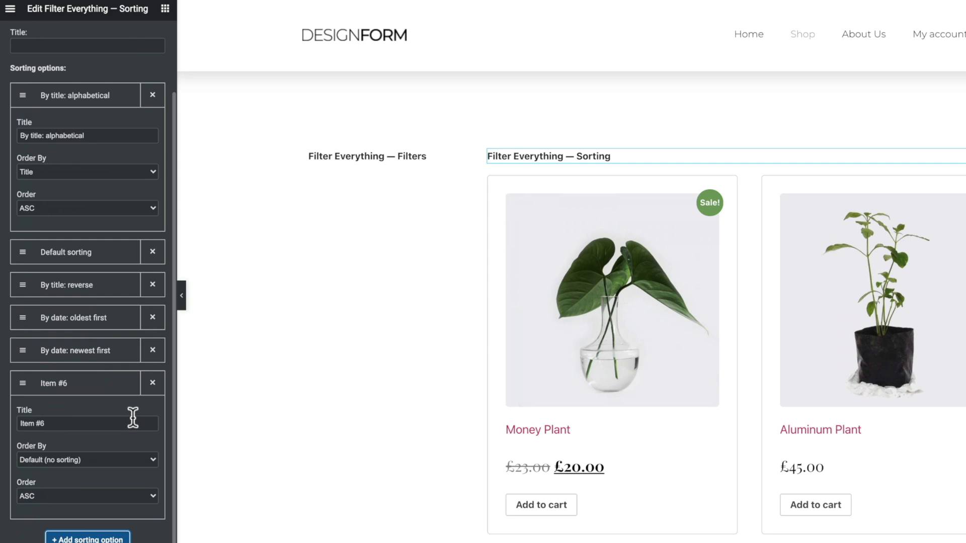
click(153, 382)
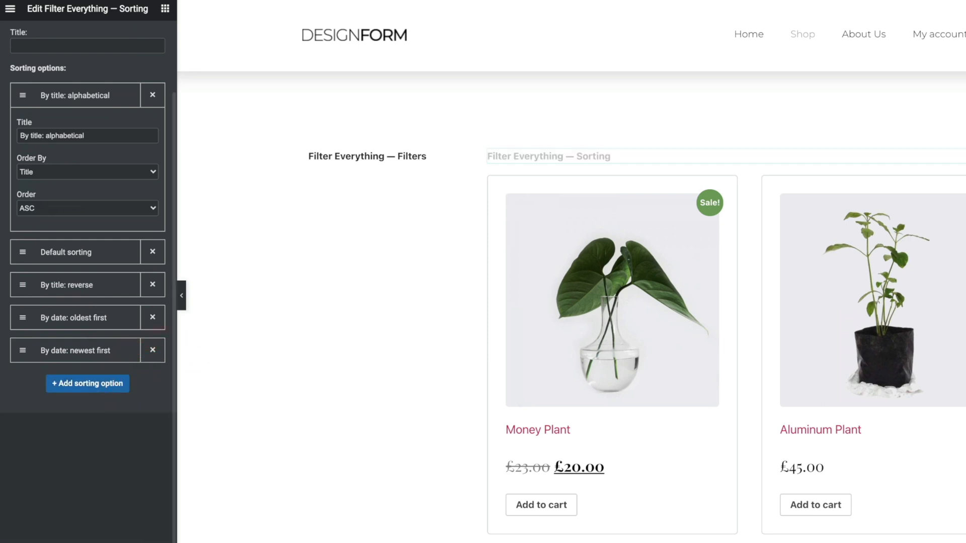
click(547, 156)
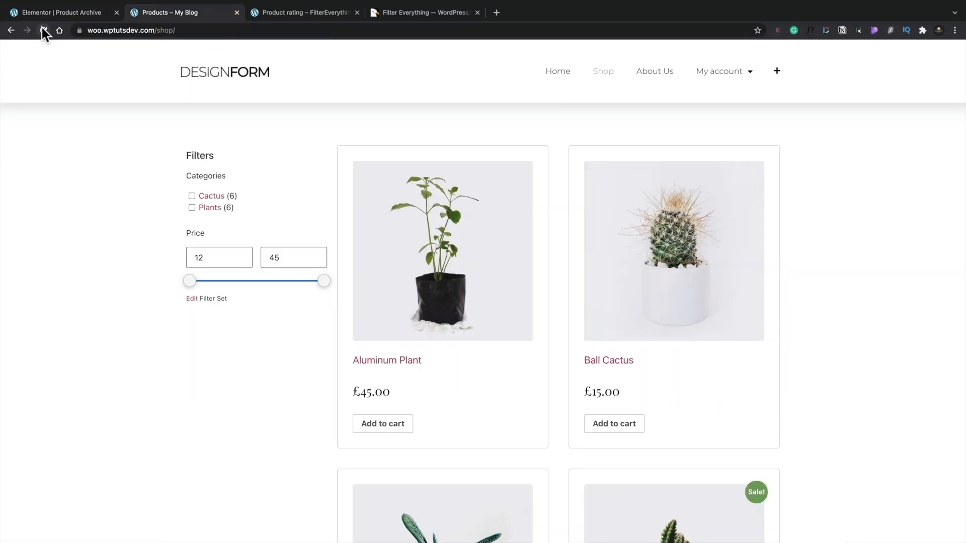
Reload the shop, sort alphabetically by title, then by date oldest first.
click(44, 30)
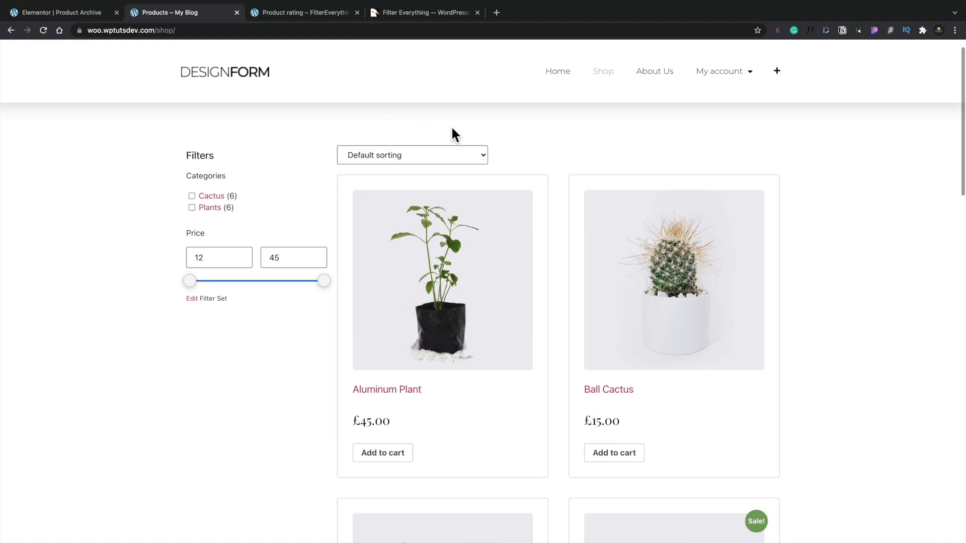
mouse_move(406, 166)
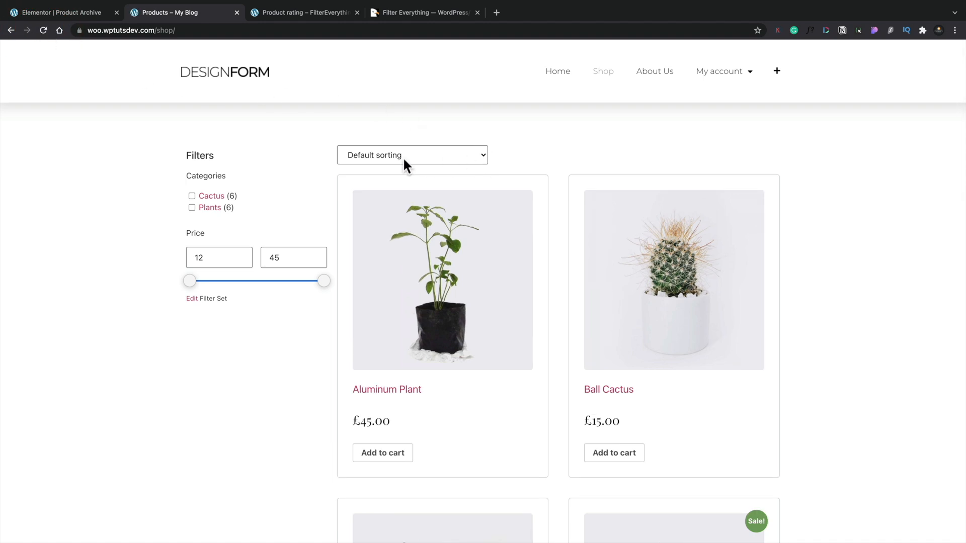
click(412, 154)
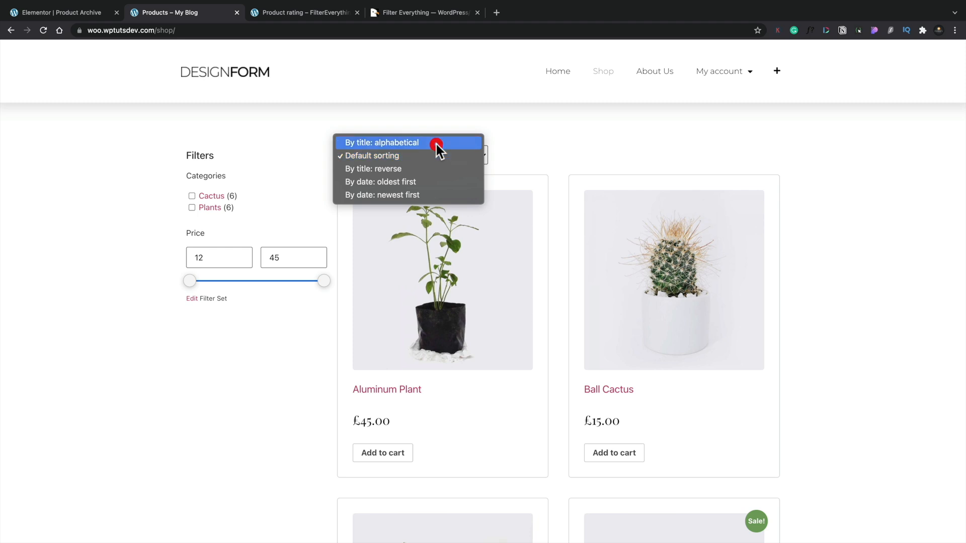
click(384, 142)
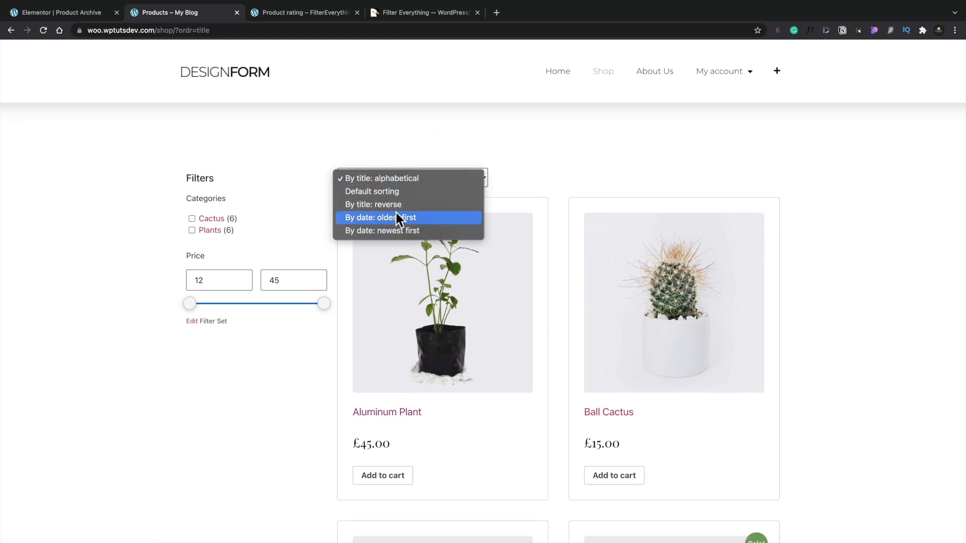
click(381, 218)
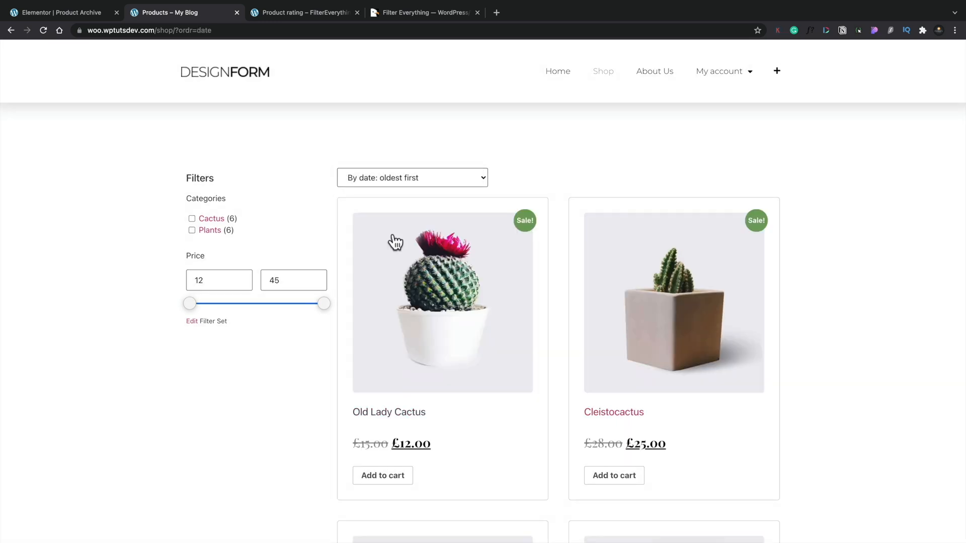
mouse_move(369, 374)
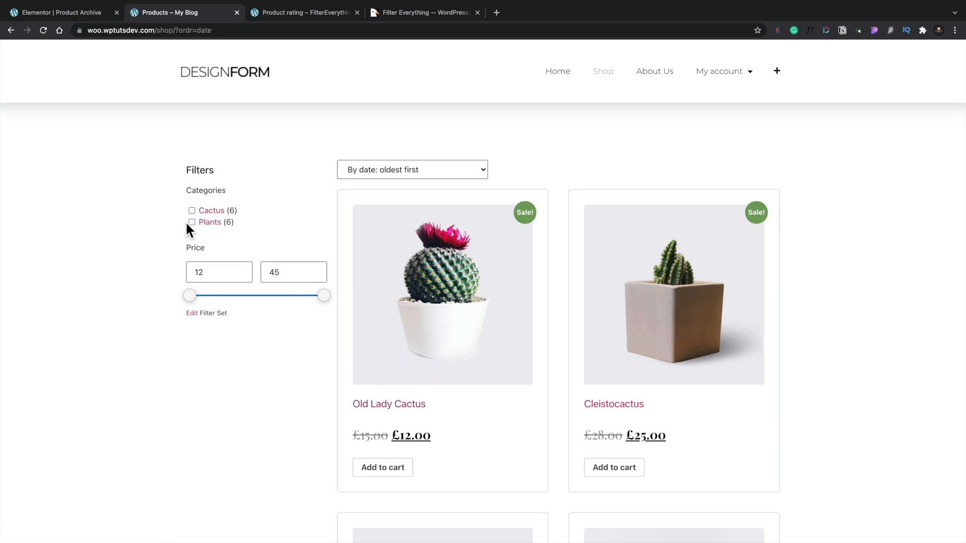
mouse_move(220, 227)
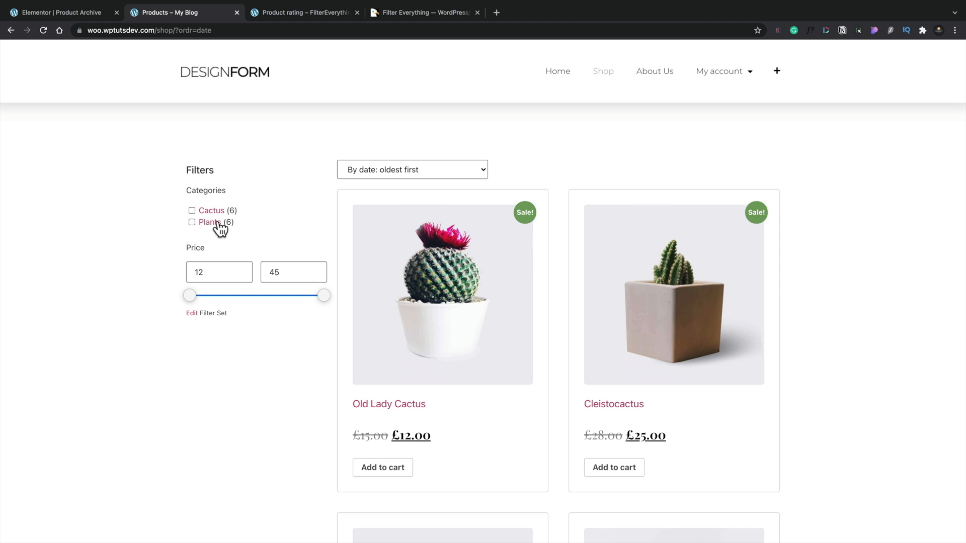
mouse_move(192, 223)
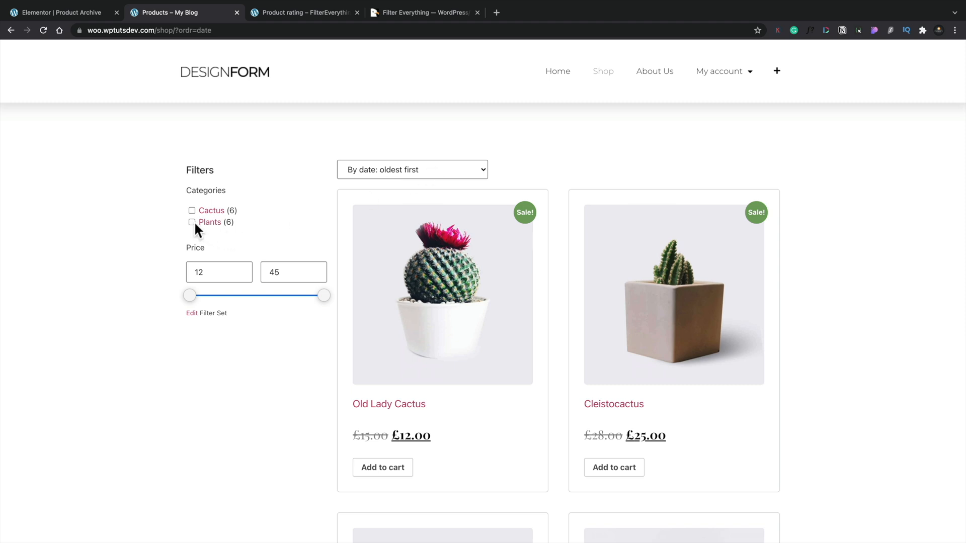
Filter the shop to the Plants category and scroll the results.
click(192, 222)
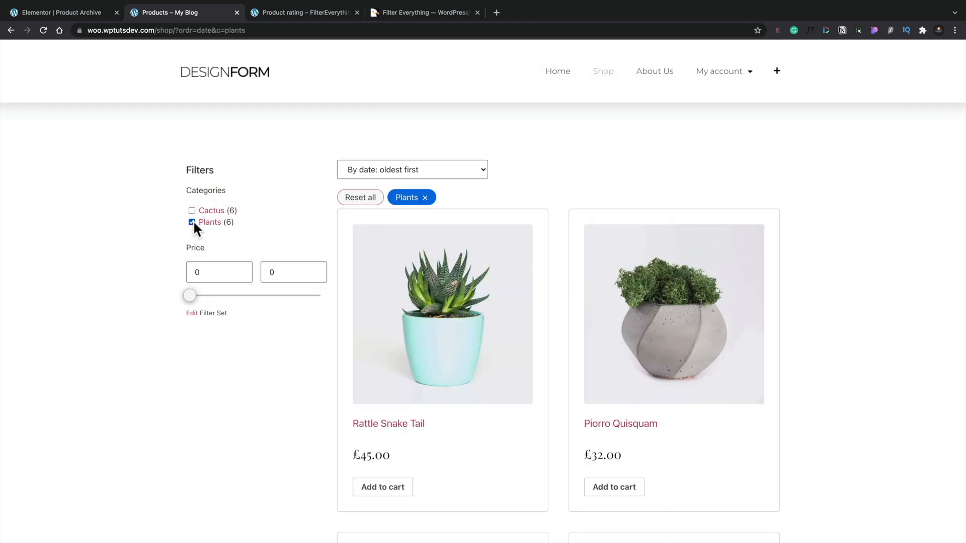
scroll(down, 3)
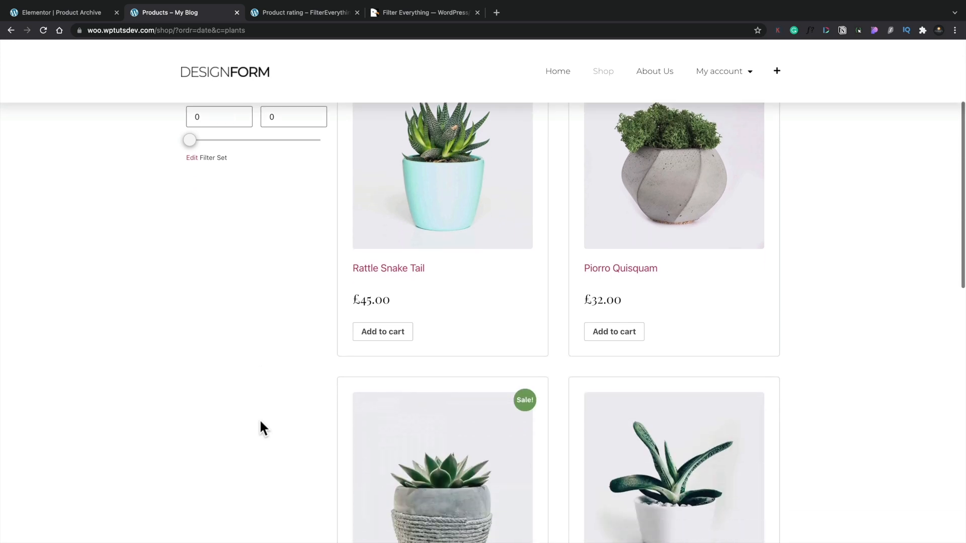
scroll(down, 3)
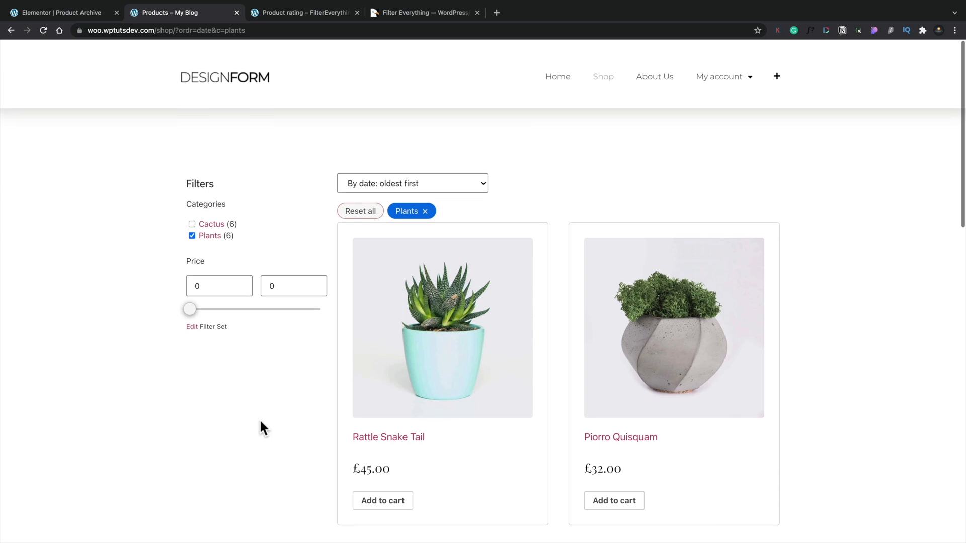
scroll(down, 3)
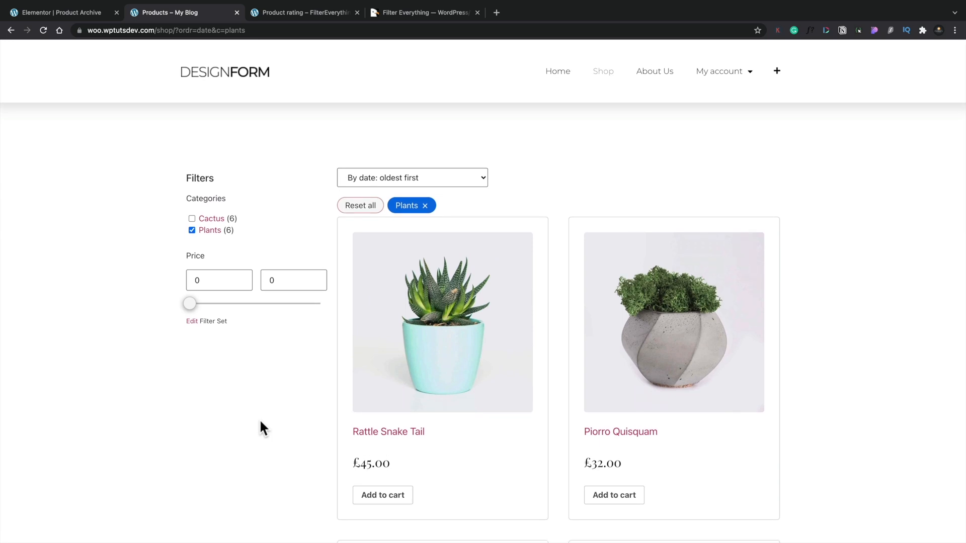